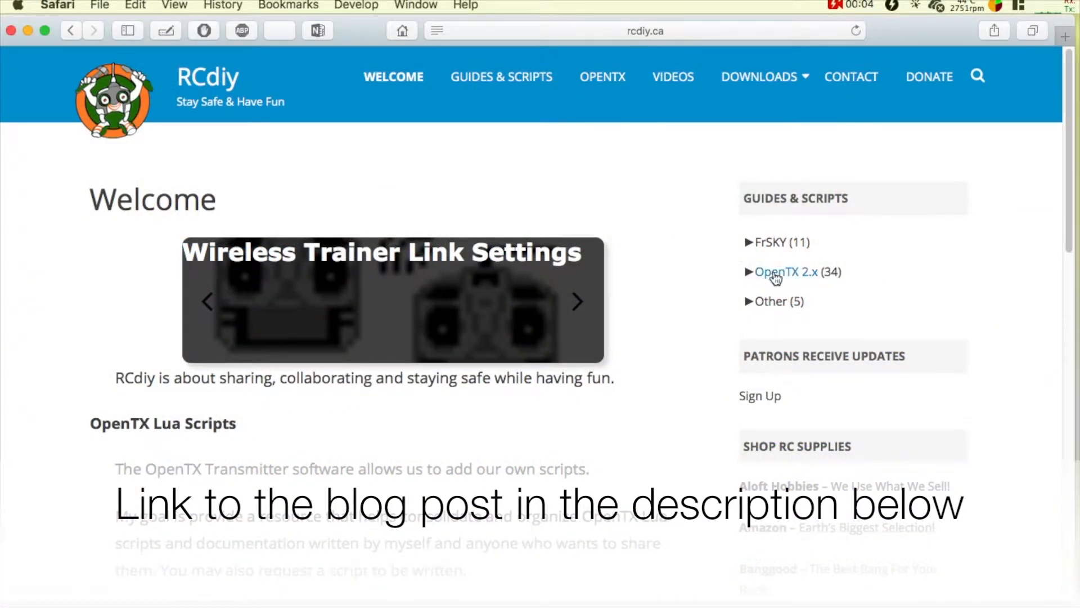
Step: Browse from the OpenTX 2.x guides to the Sounds & Announcements article and its links section
click(785, 271)
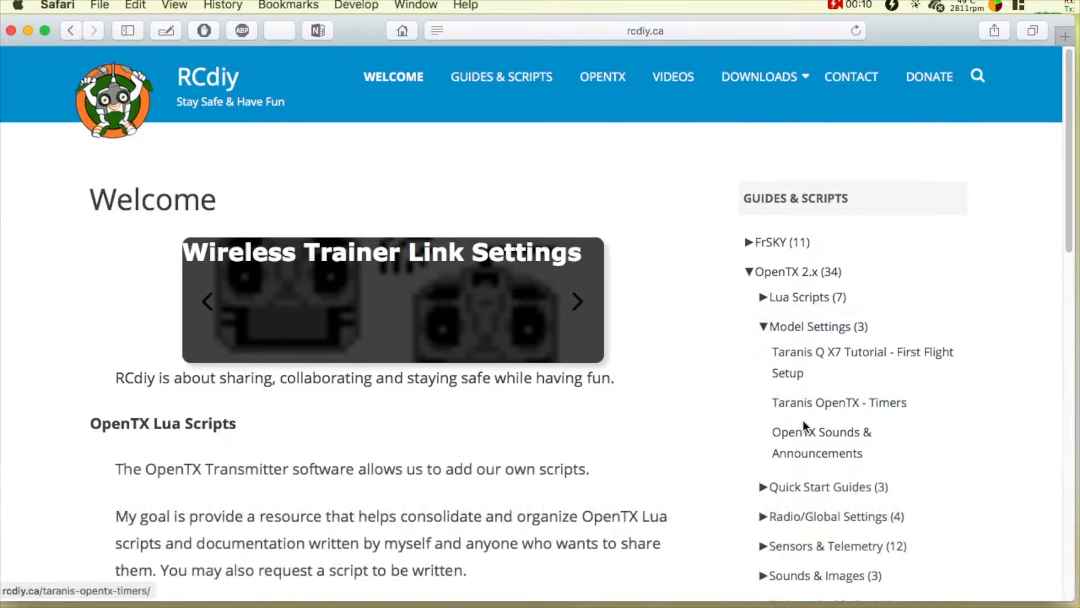
click(821, 432)
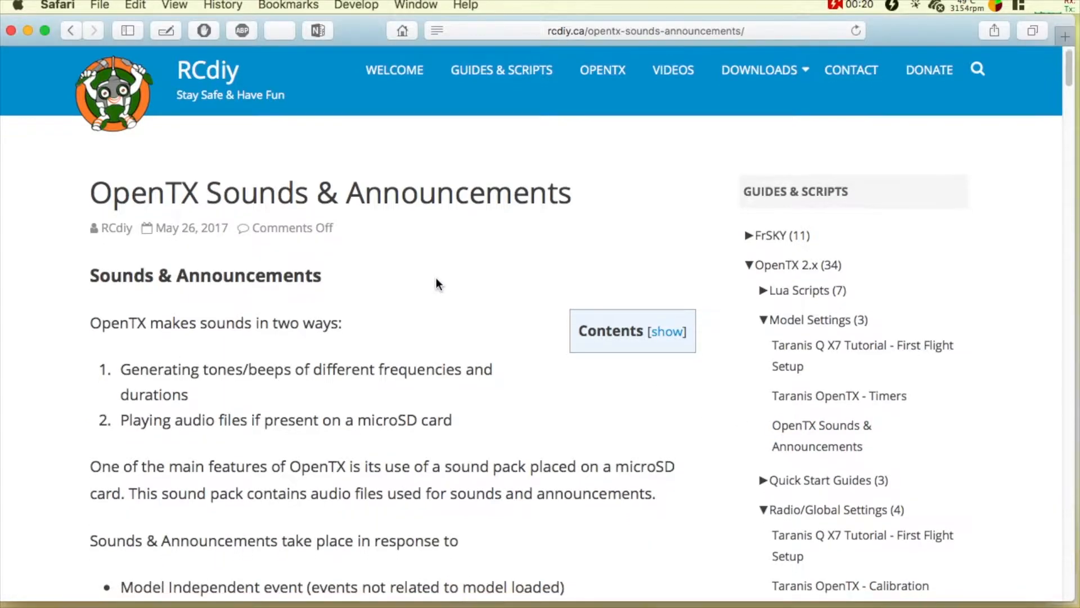
scroll(down, 3)
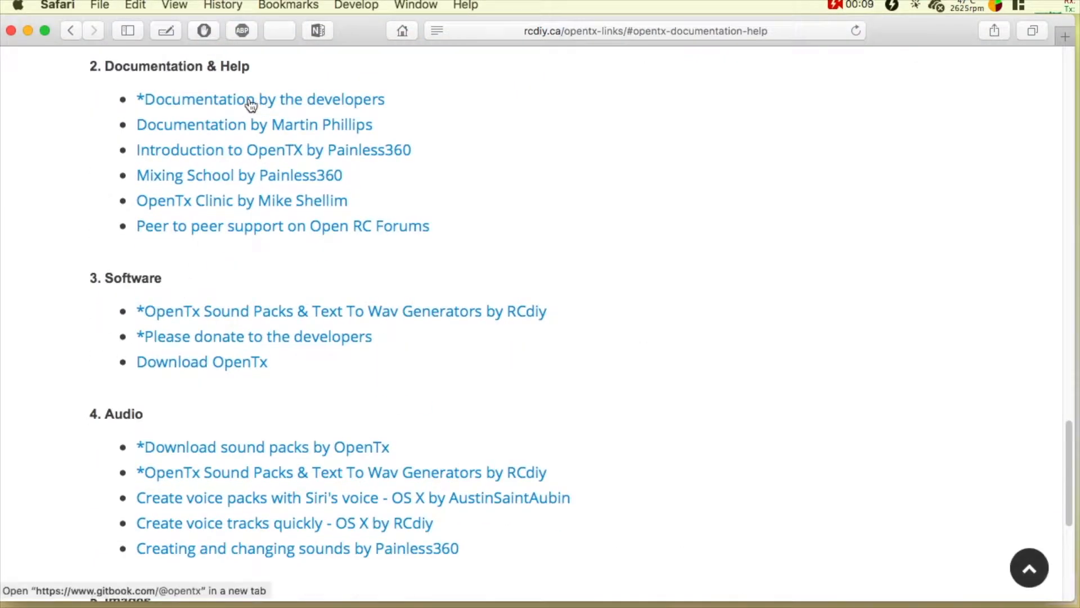
Step: Reach the developers' documentation and begin reading the Manual for OpenTX 2.2 in GitBook
click(250, 99)
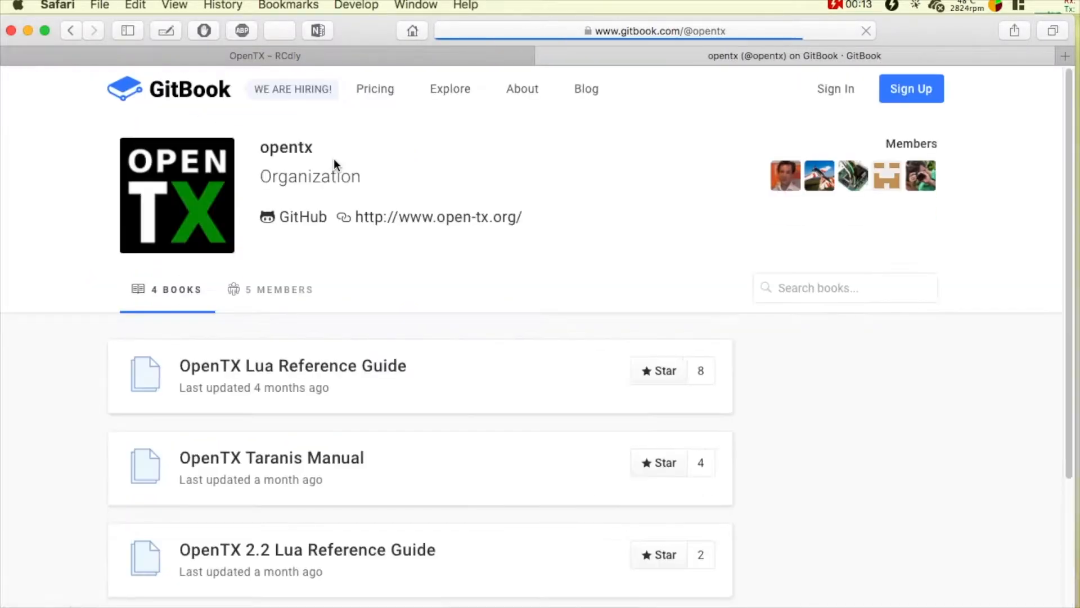
scroll(down, 3)
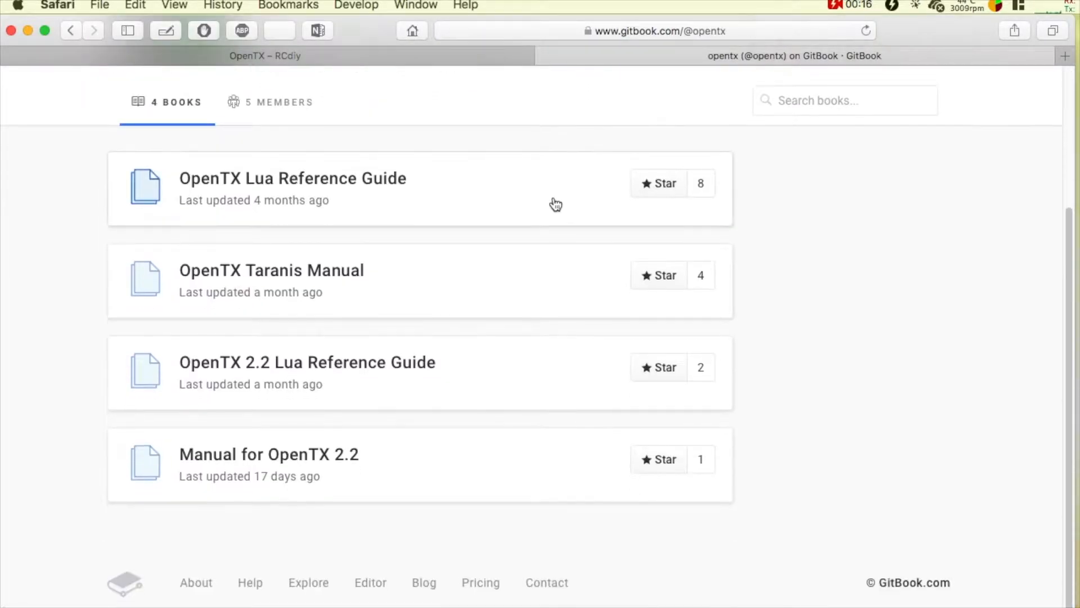
click(270, 455)
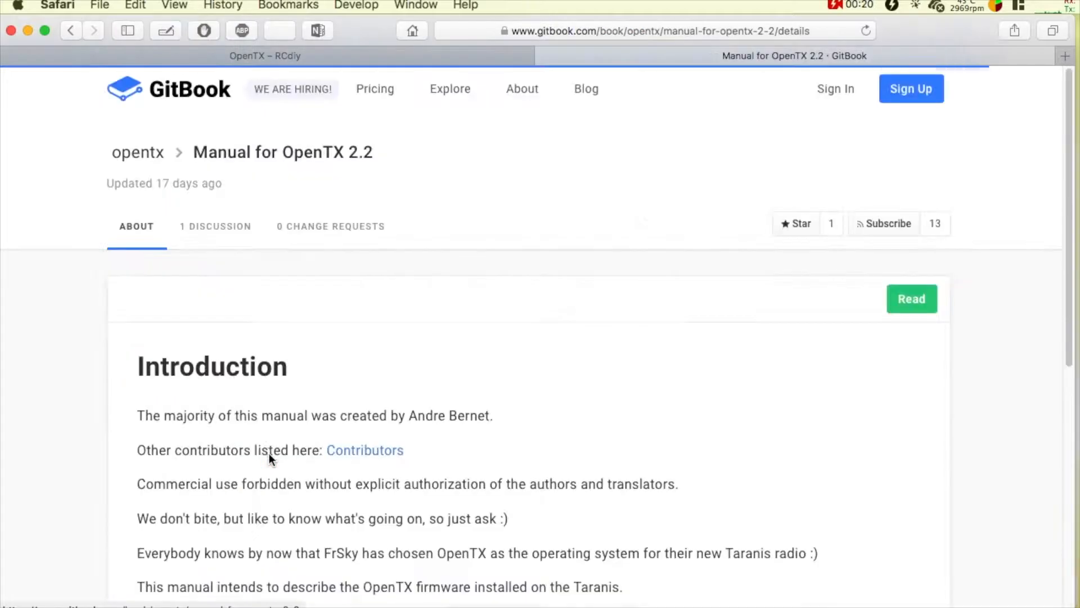
click(911, 299)
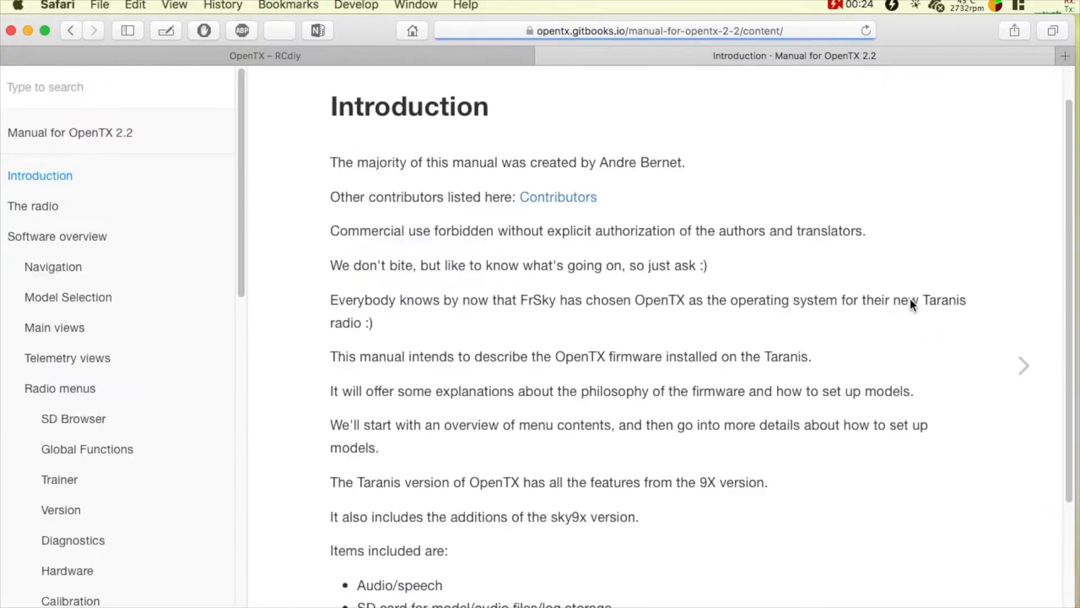
Step: Jump to the manual's Audio chapter under Advanced features and view its Sounds & Announcements page
scroll(down, 3)
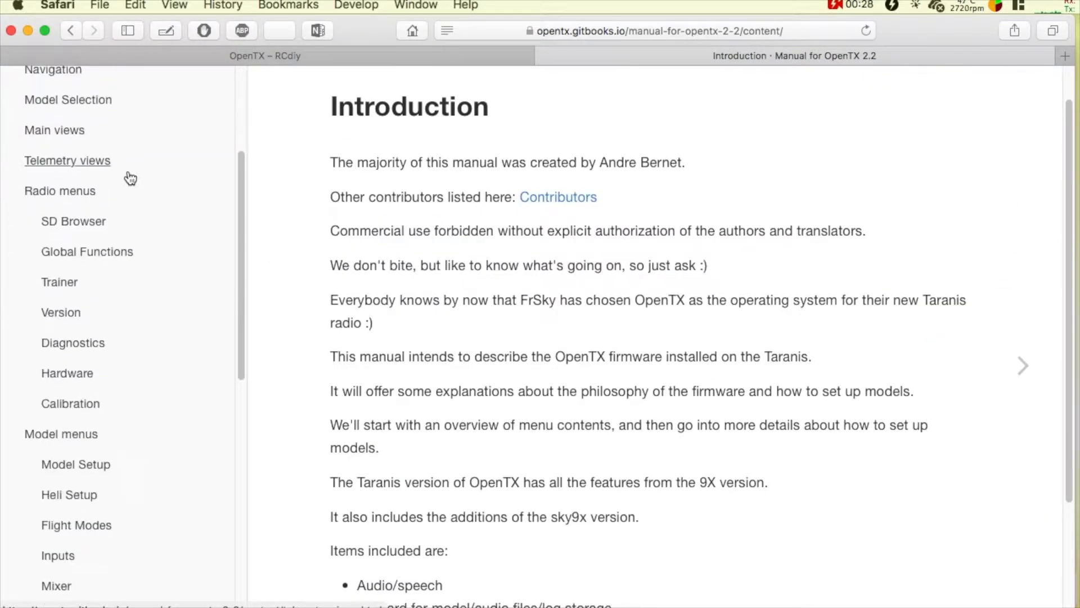
scroll(down, 3)
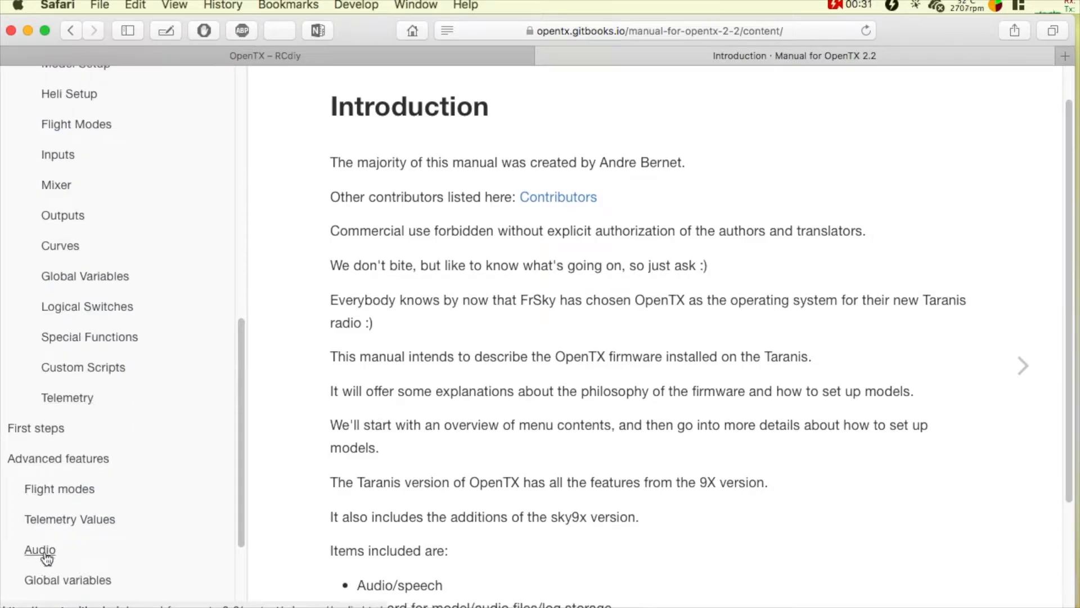
click(39, 549)
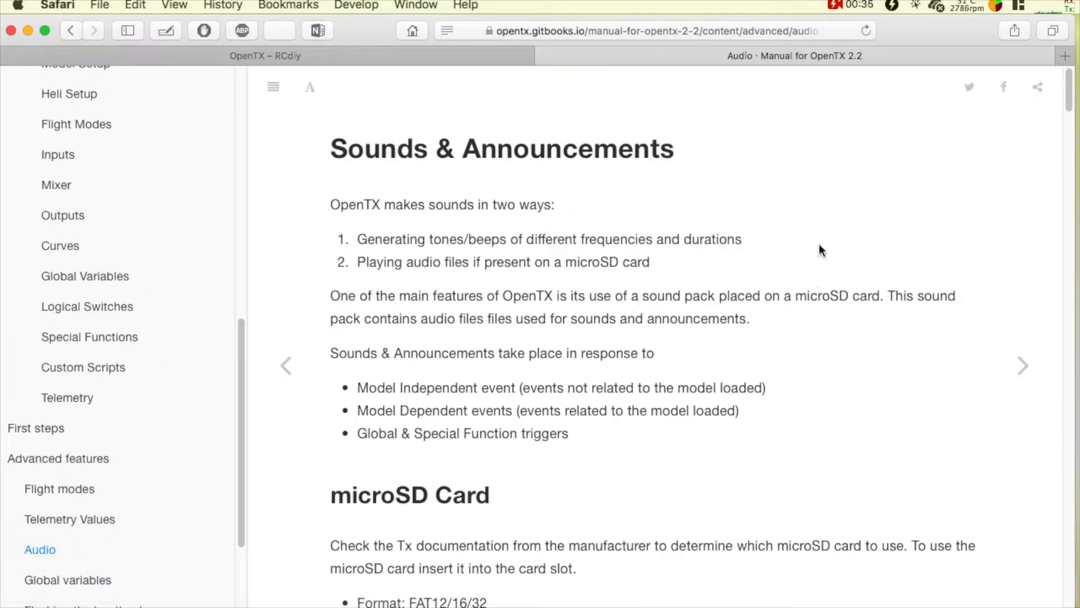
scroll(down, 3)
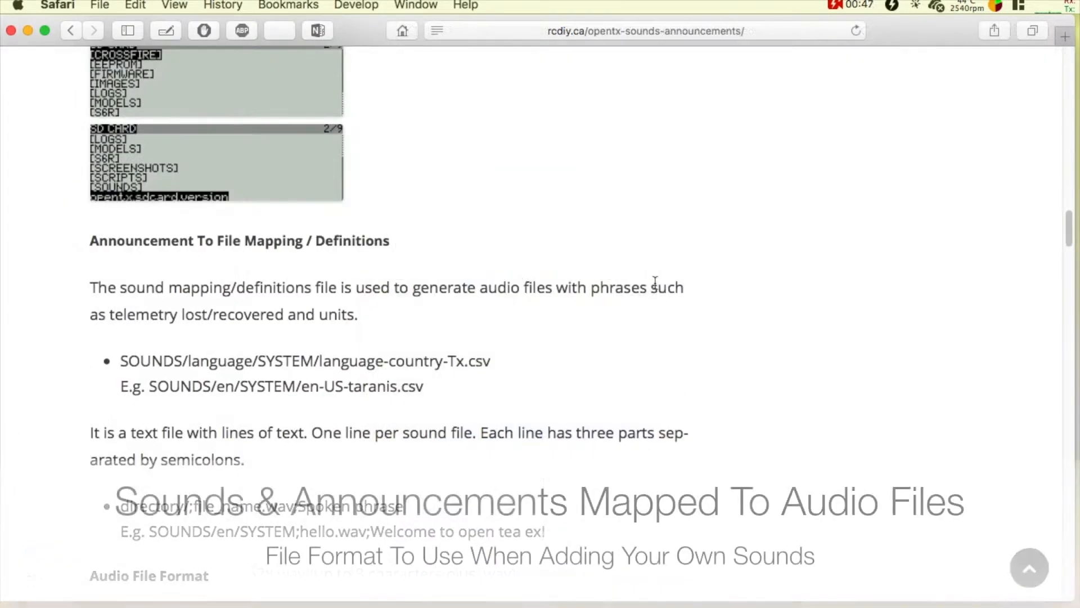
Step: Scroll to the Announcement To File Mapping and Audio File Format sections of the article
scroll(down, 3)
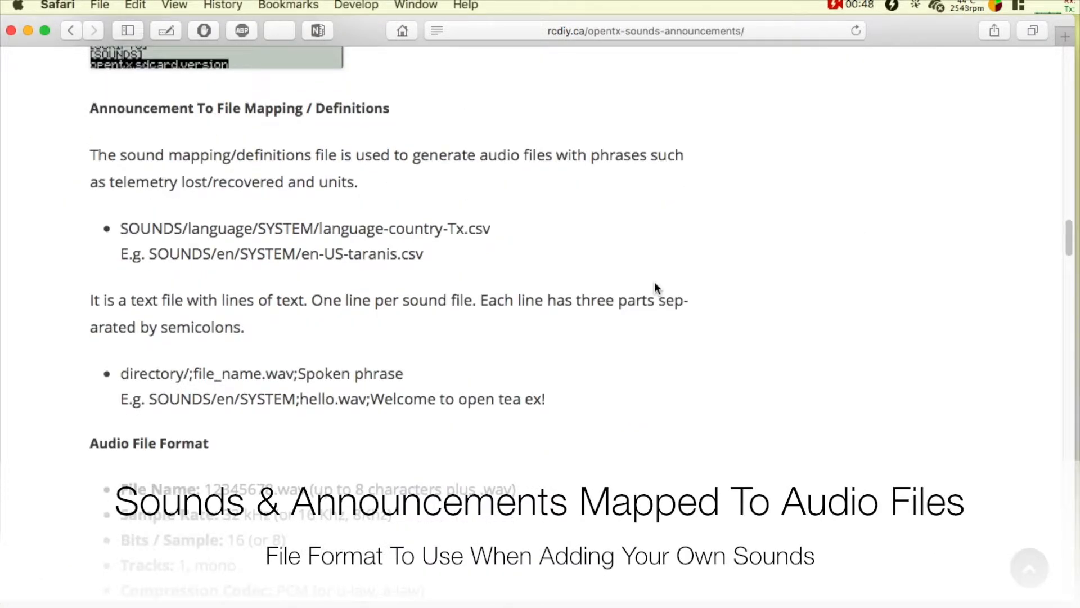
scroll(down, 3)
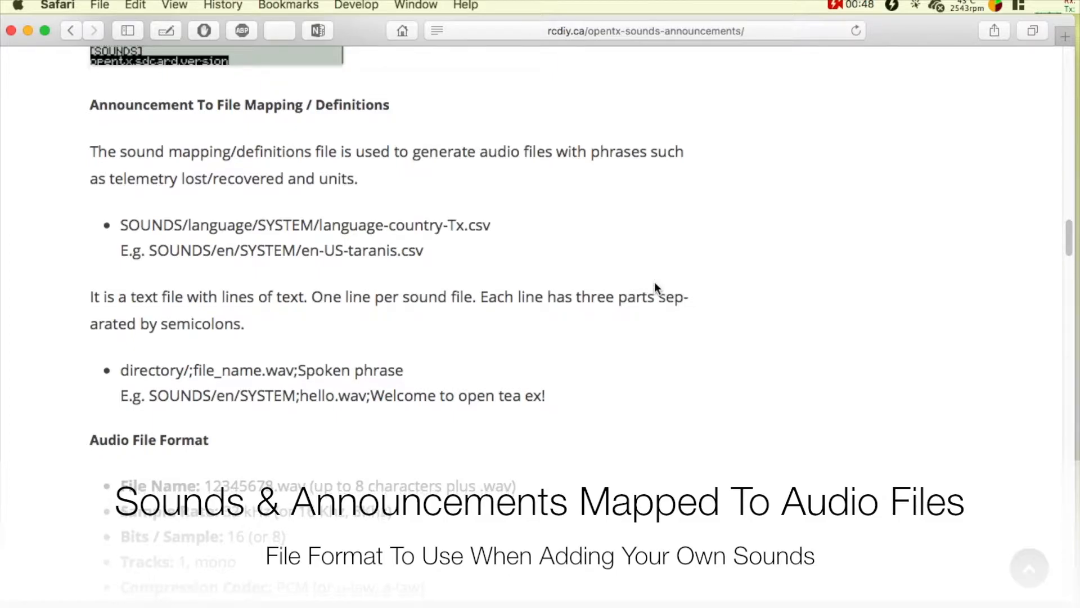
scroll(down, 3)
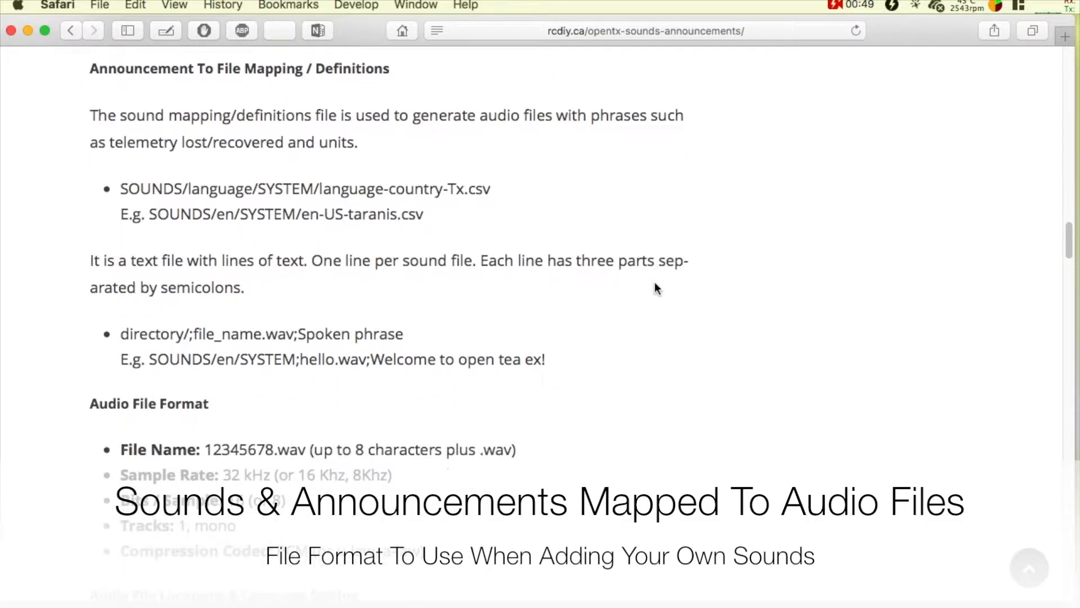
scroll(down, 3)
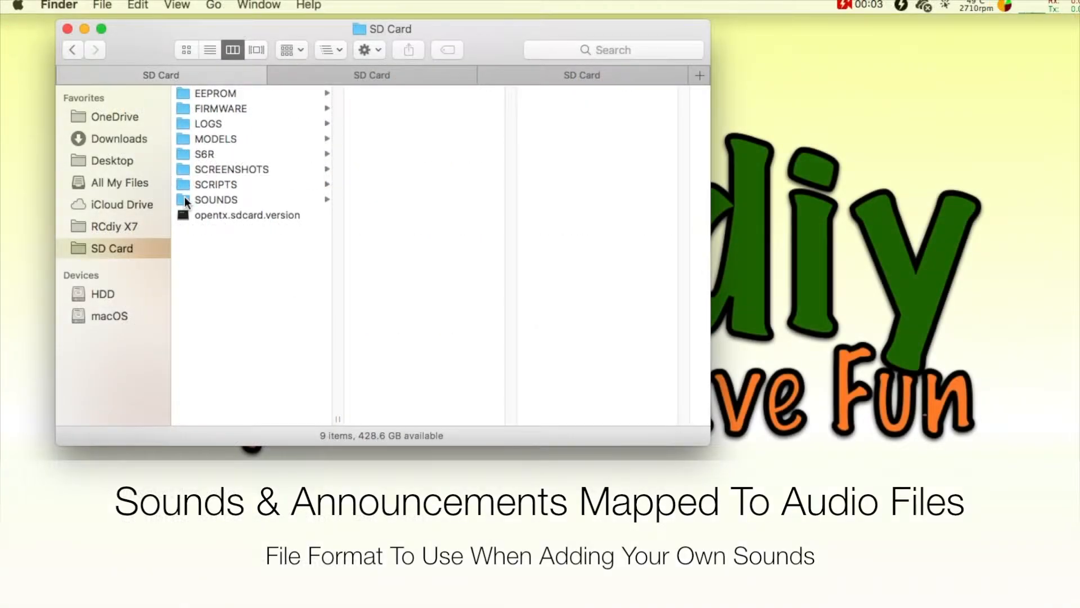
Step: Browse into SOUNDS > en > SYSTEM on the radio's SD Card in column view
click(217, 200)
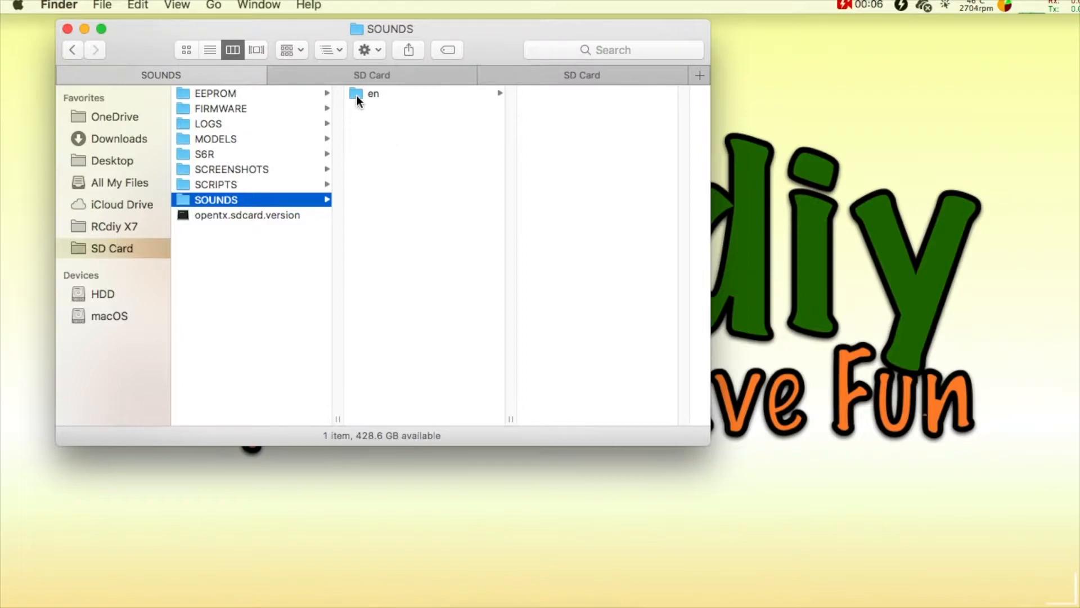
click(373, 93)
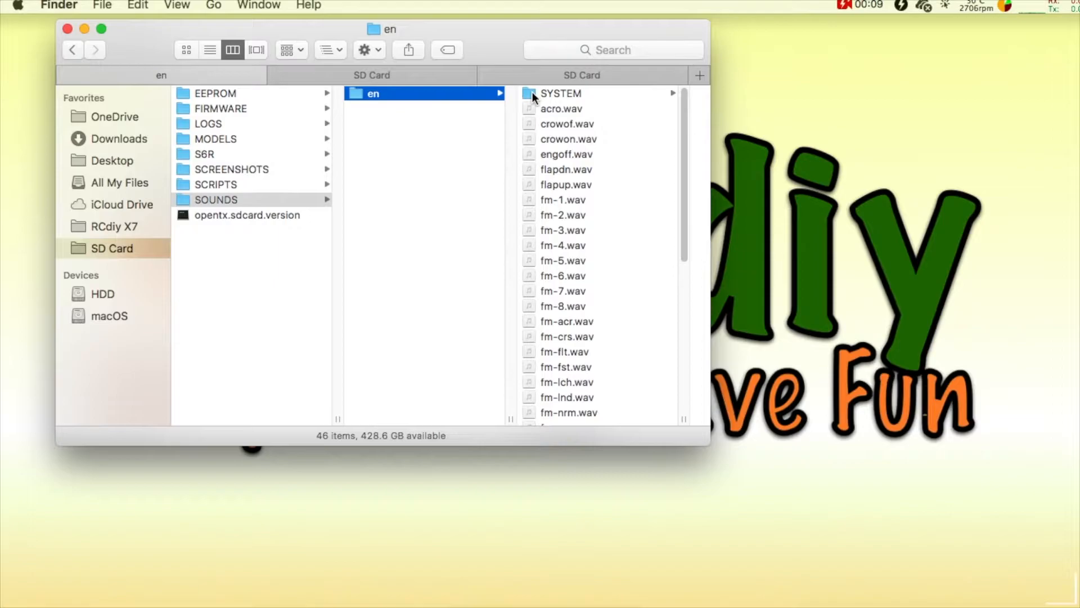
click(560, 93)
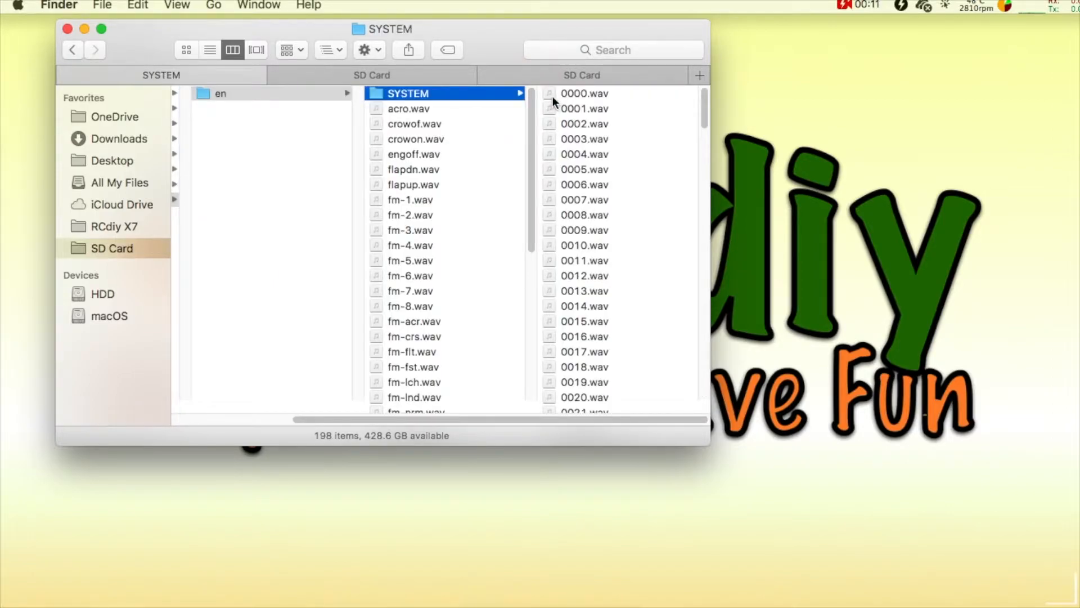
Step: Locate en-US-taranis.csv in the SYSTEM file list and bring up its actions
scroll(down, 3)
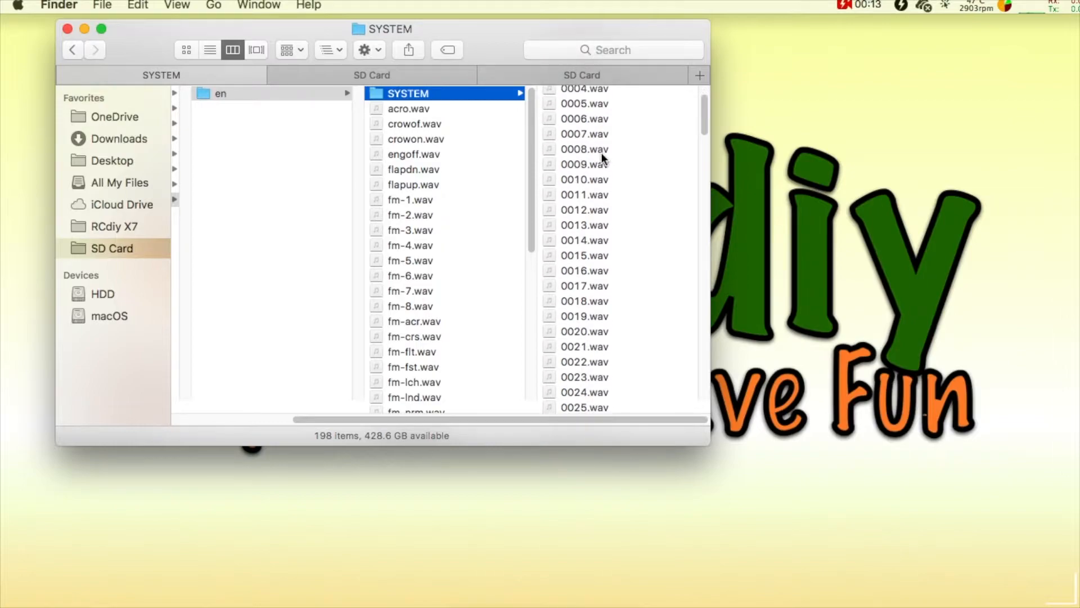
scroll(down, 3)
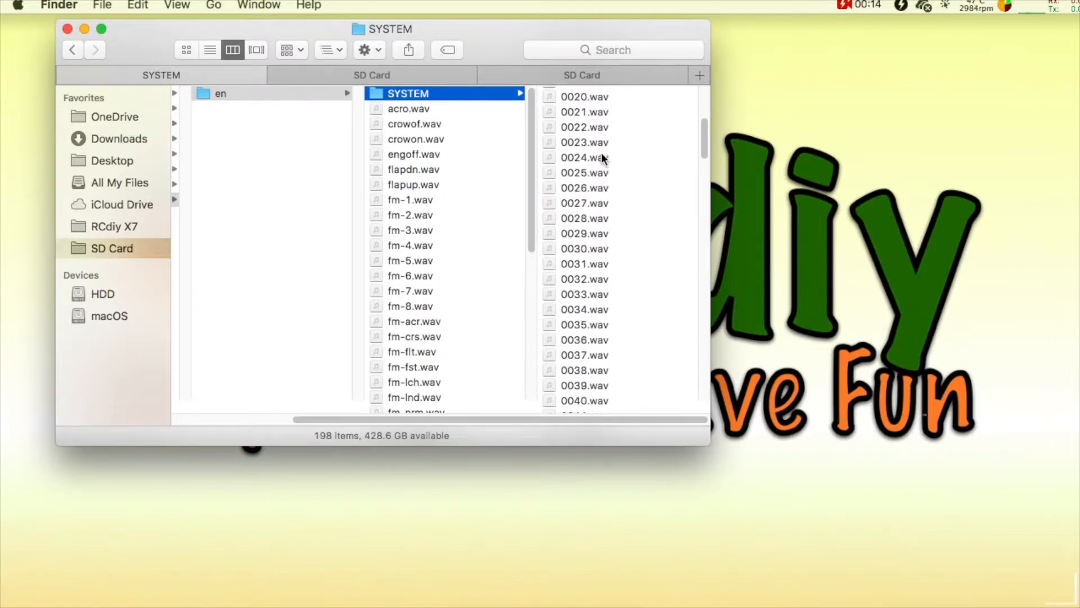
scroll(down, 3)
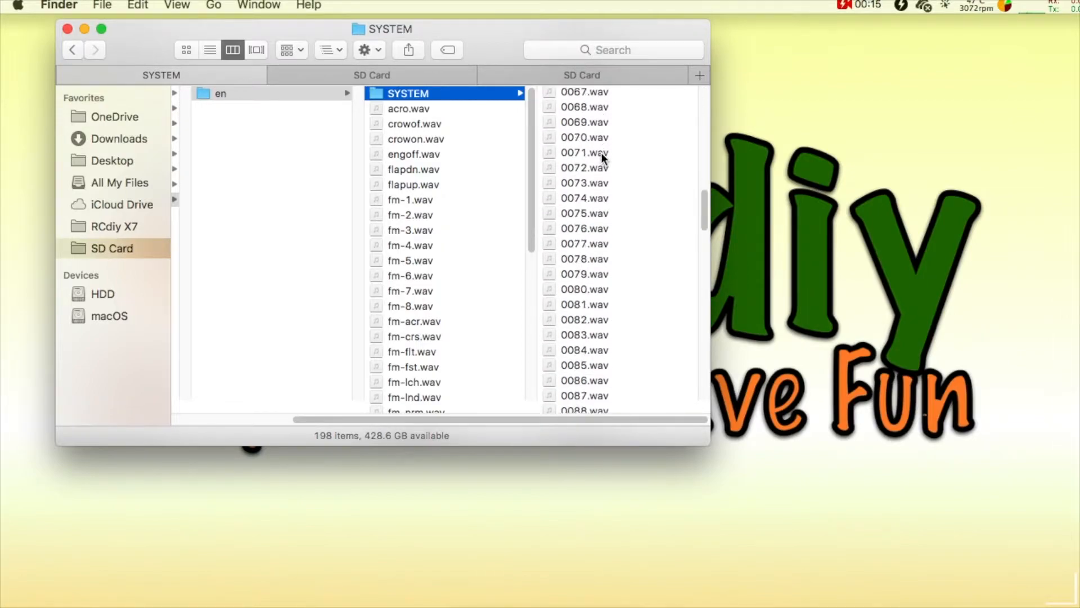
scroll(down, 3)
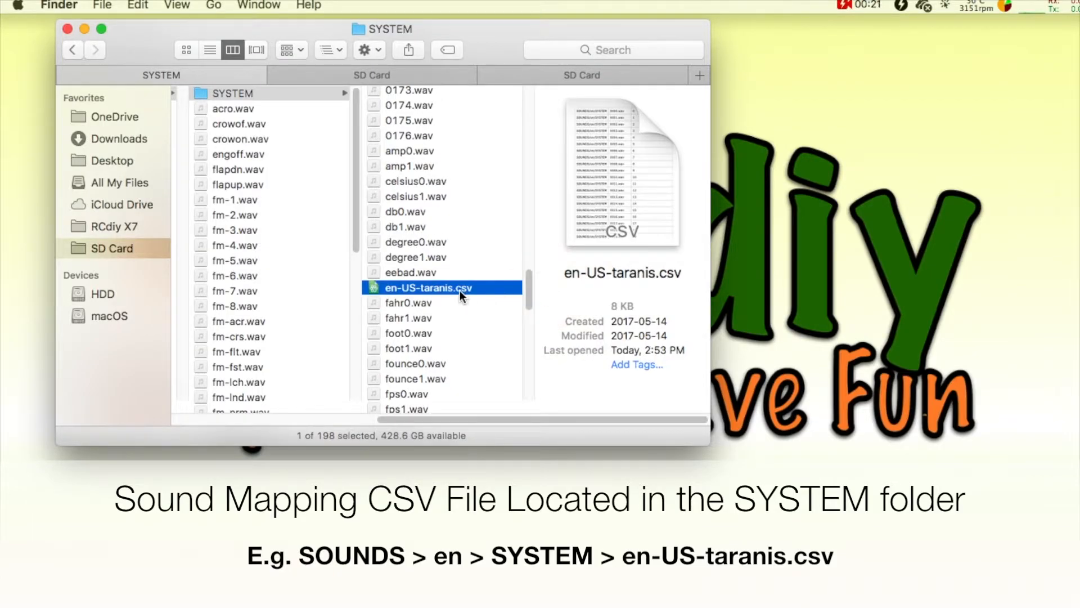
right_click(450, 288)
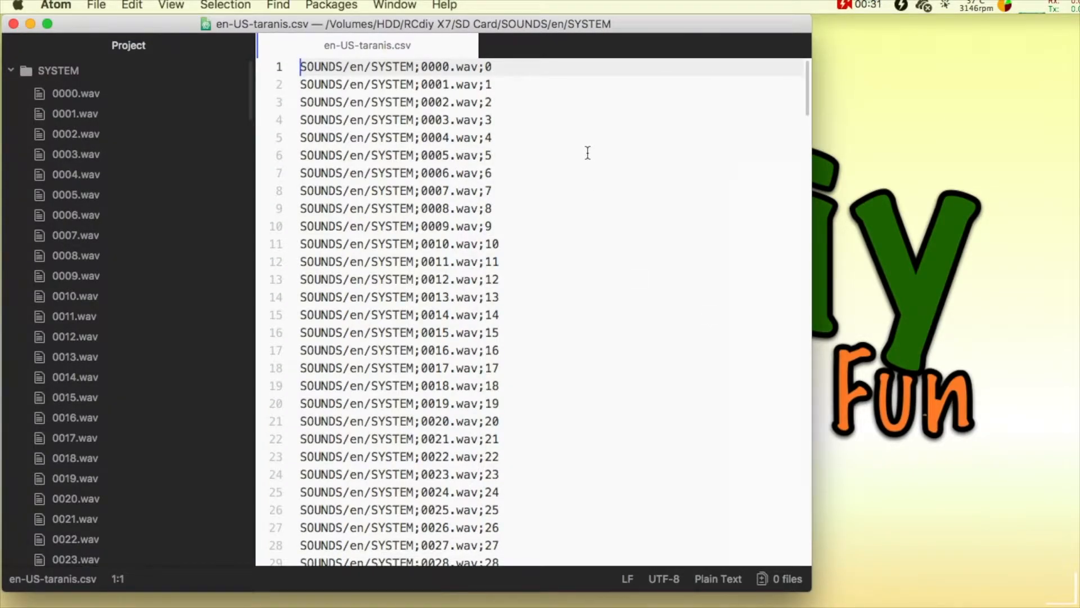
scroll(down, 3)
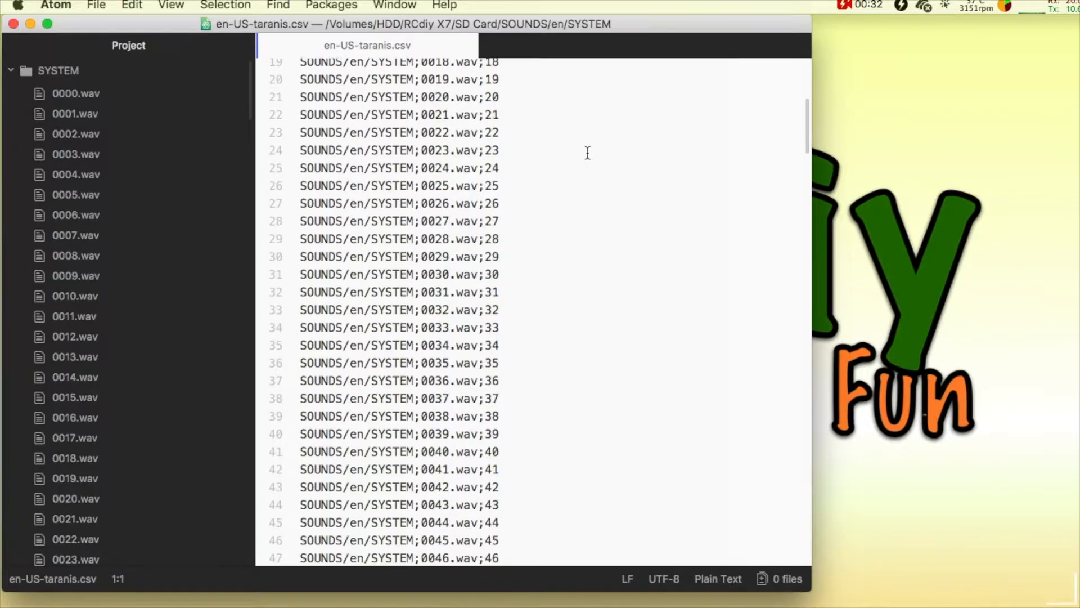
scroll(down, 3)
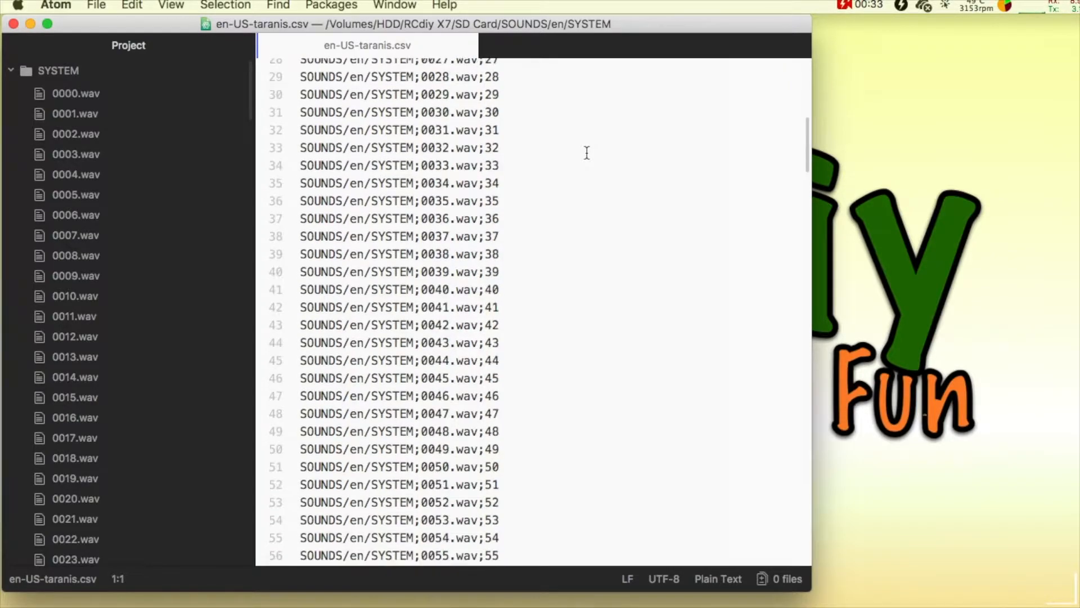
scroll(down, 3)
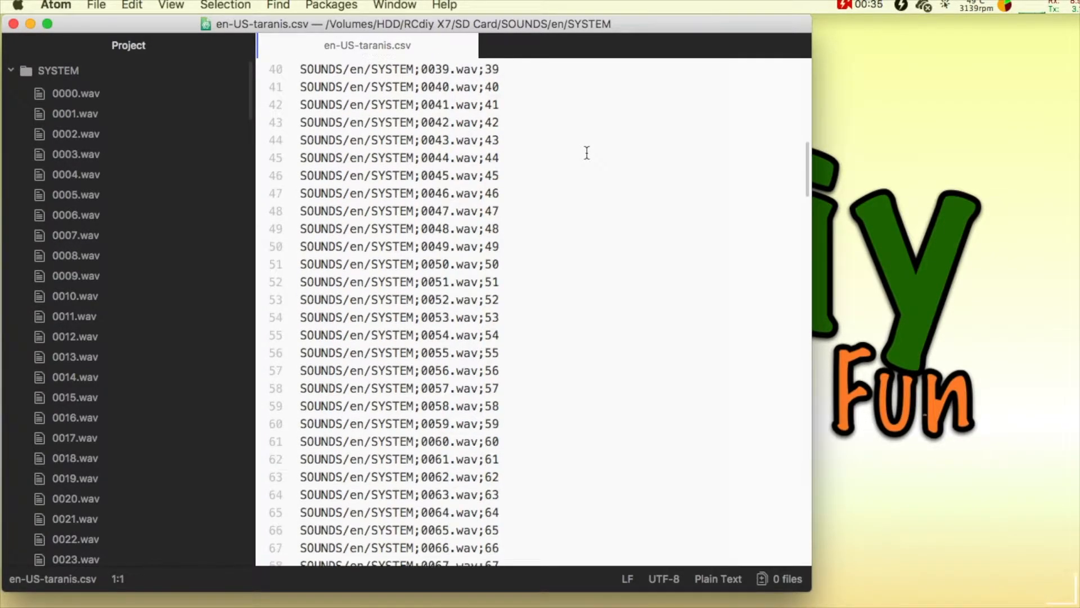
scroll(down, 3)
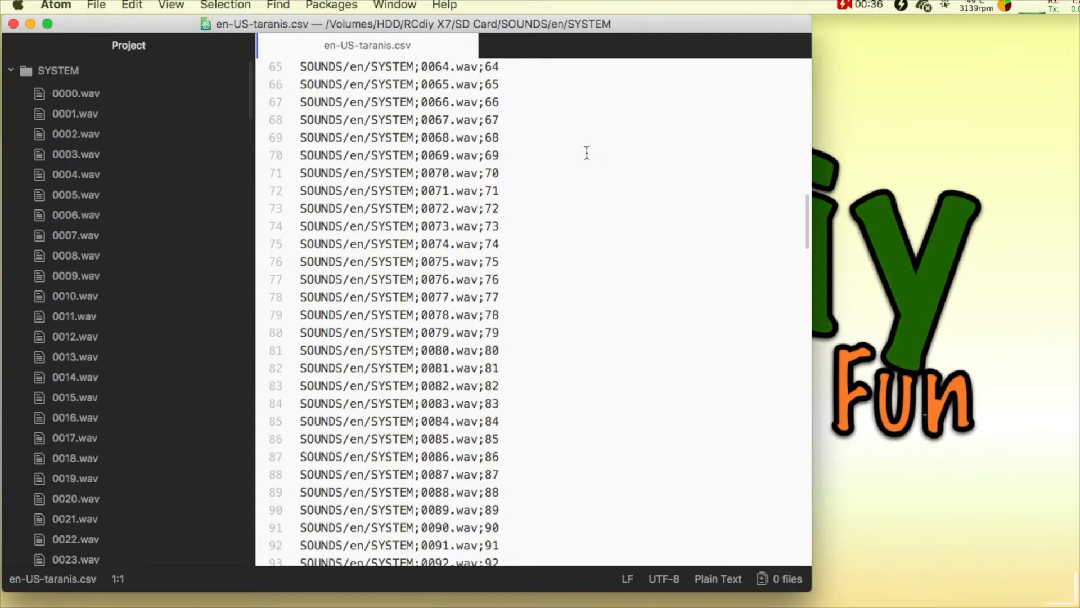
scroll(down, 3)
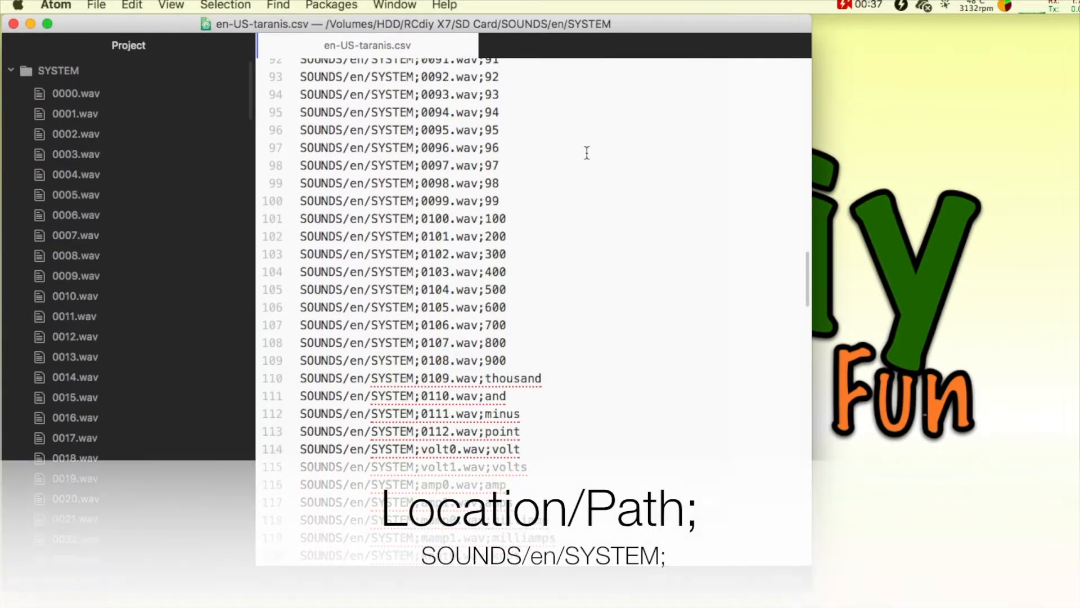
scroll(down, 3)
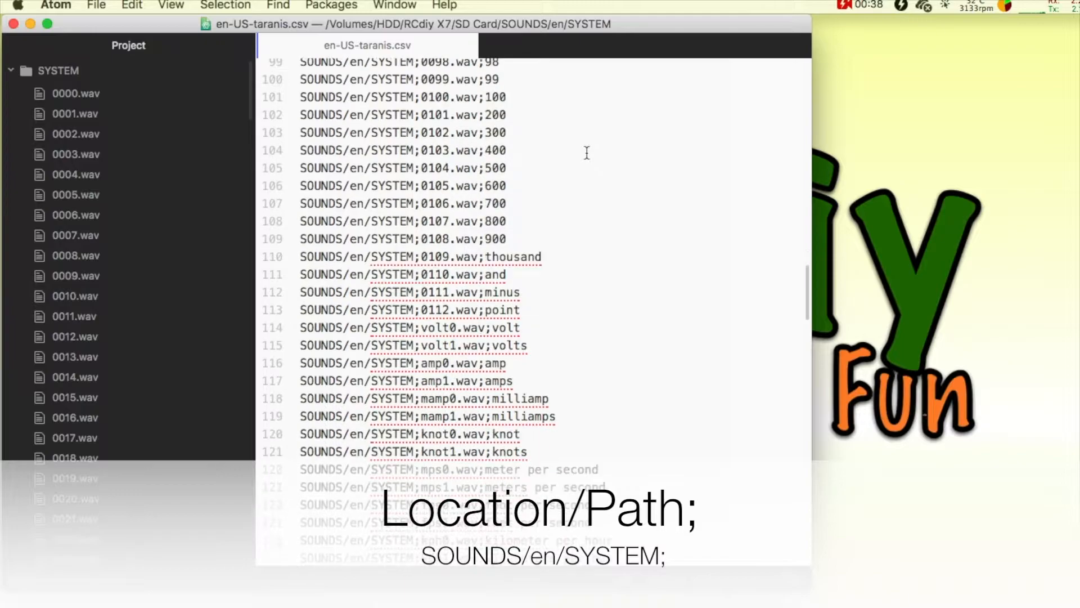
scroll(down, 3)
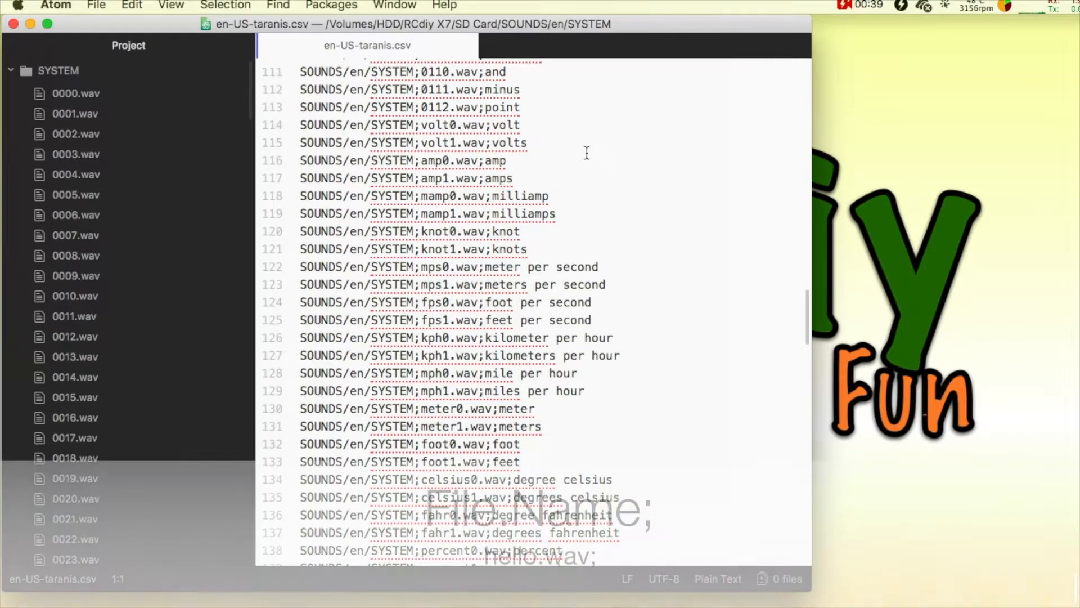
scroll(down, 3)
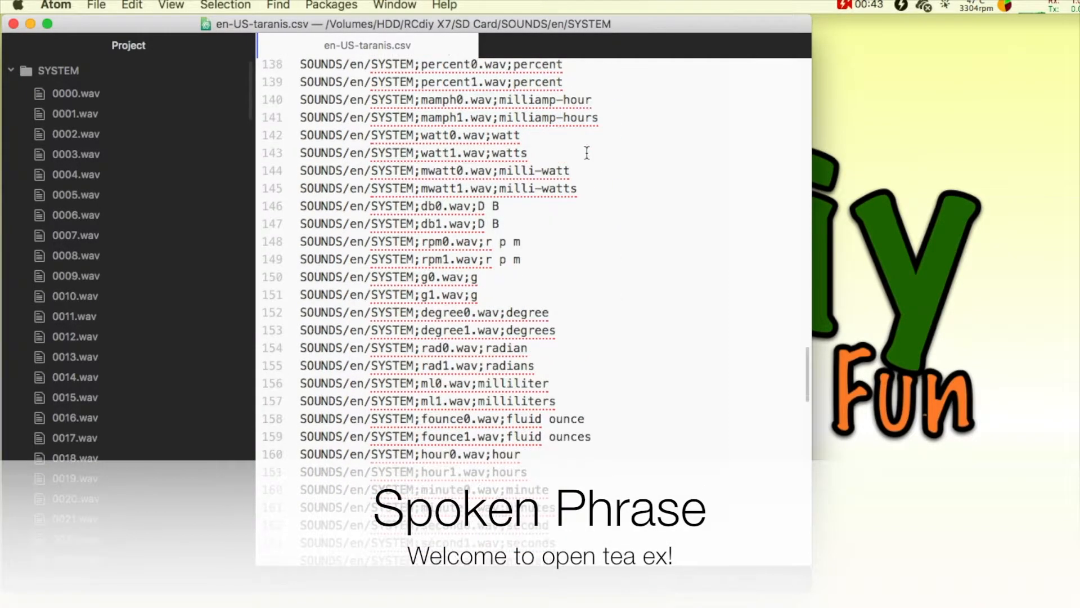
scroll(down, 3)
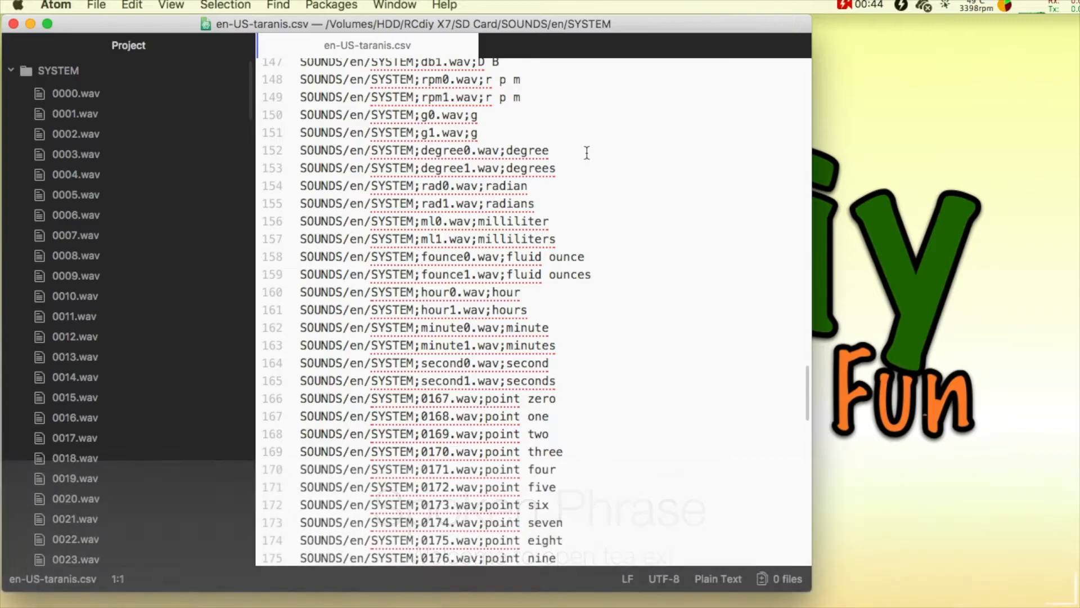
scroll(down, 3)
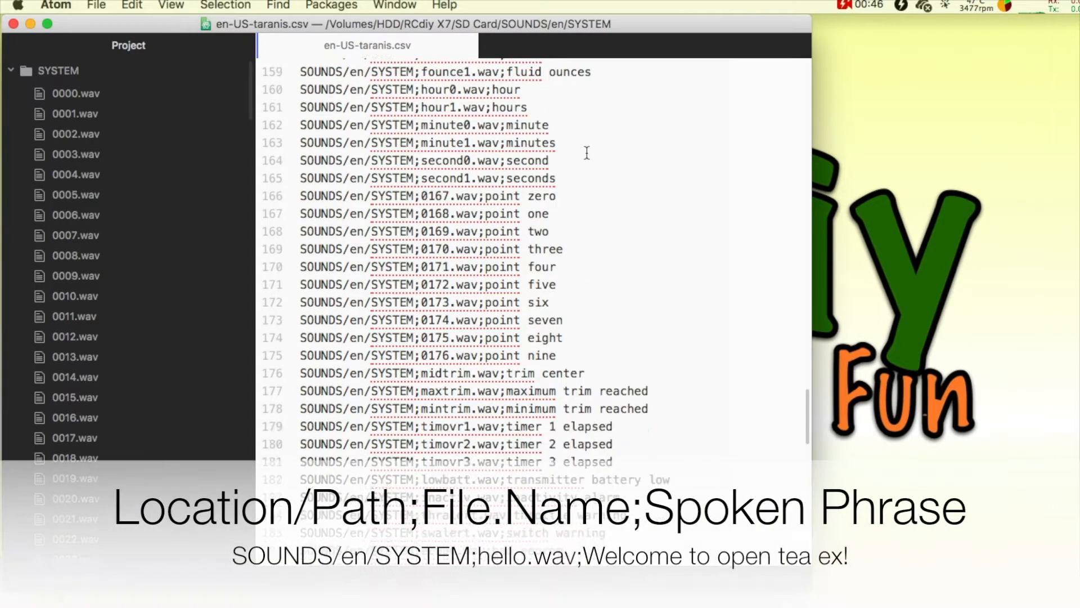
scroll(down, 3)
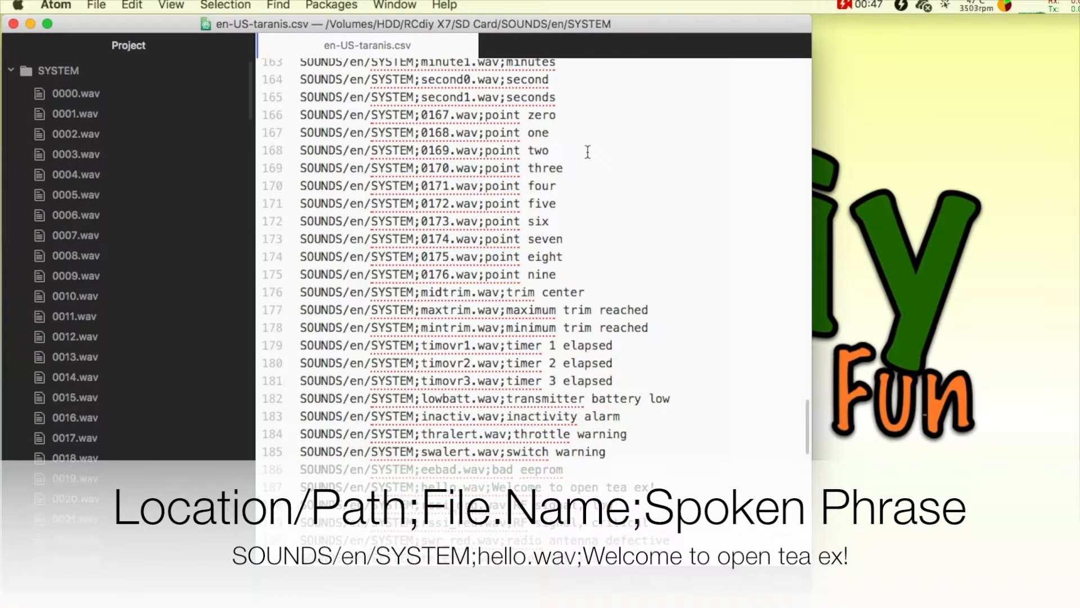
scroll(down, 3)
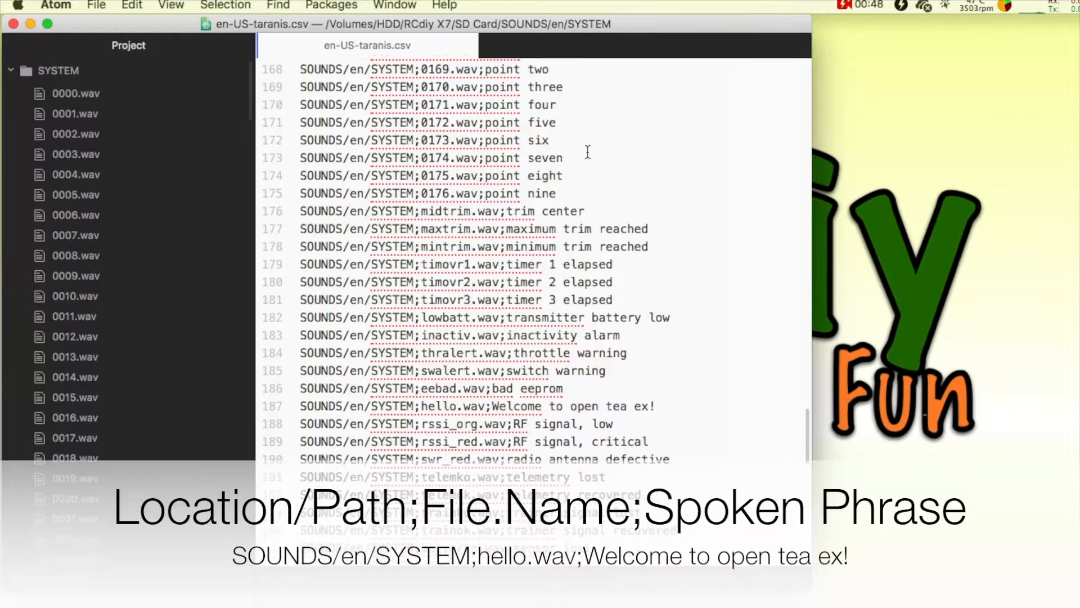
scroll(down, 3)
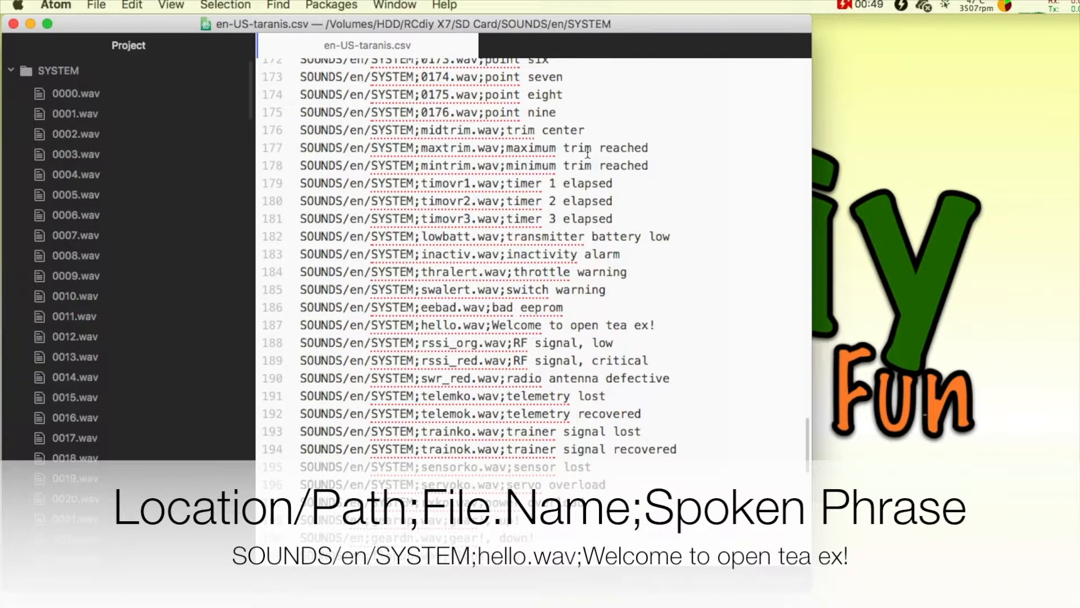
scroll(down, 3)
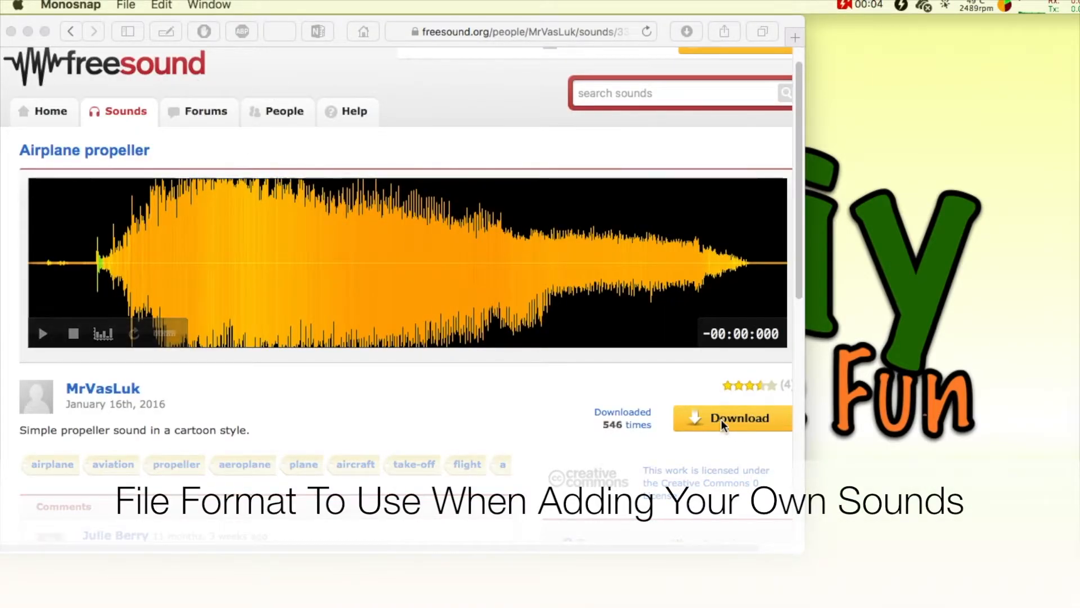
Step: Download the Airplane propeller sound file from its freesound.org page
click(725, 426)
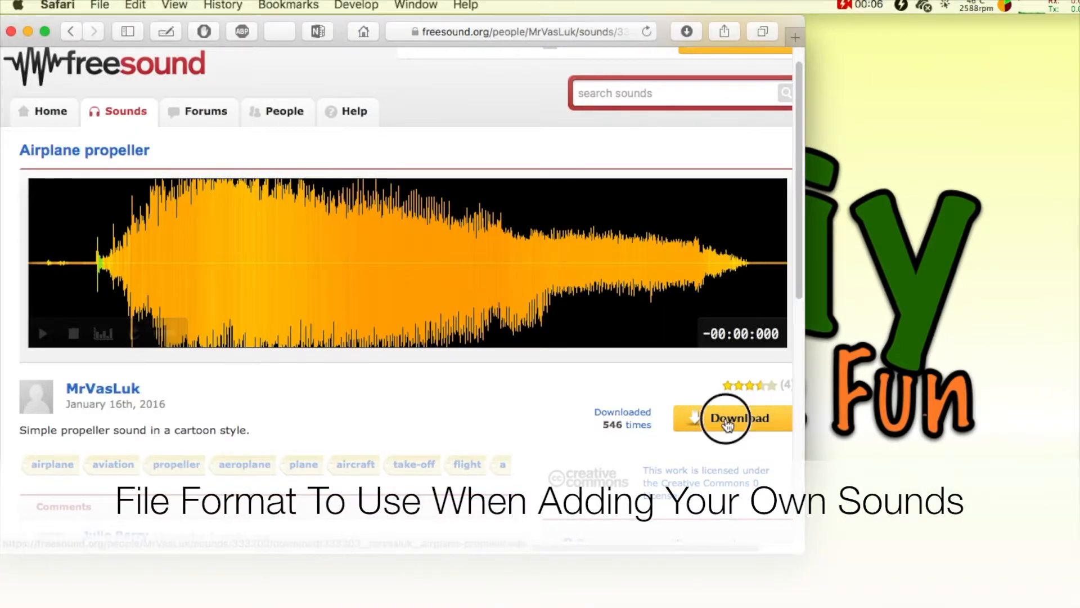
click(727, 420)
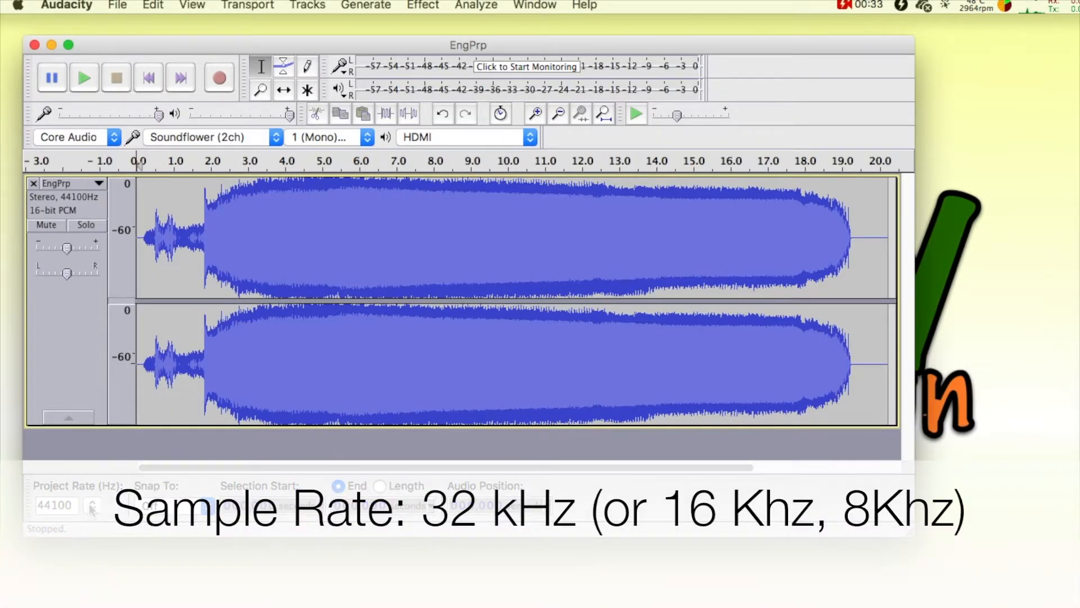
Step: Set the EngPrp project rate to 32000 Hz
click(92, 505)
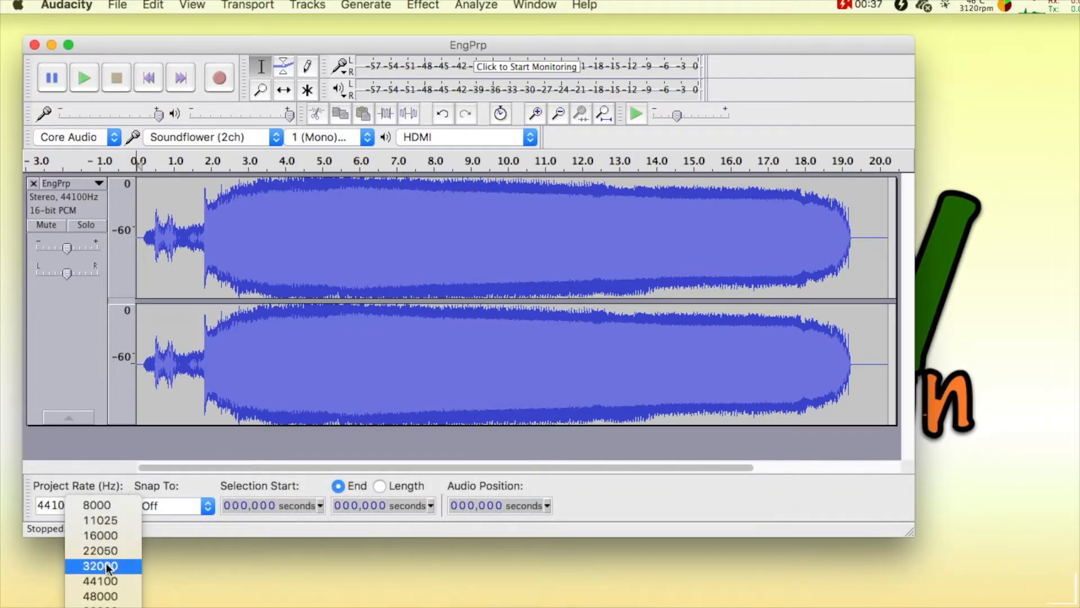
click(103, 565)
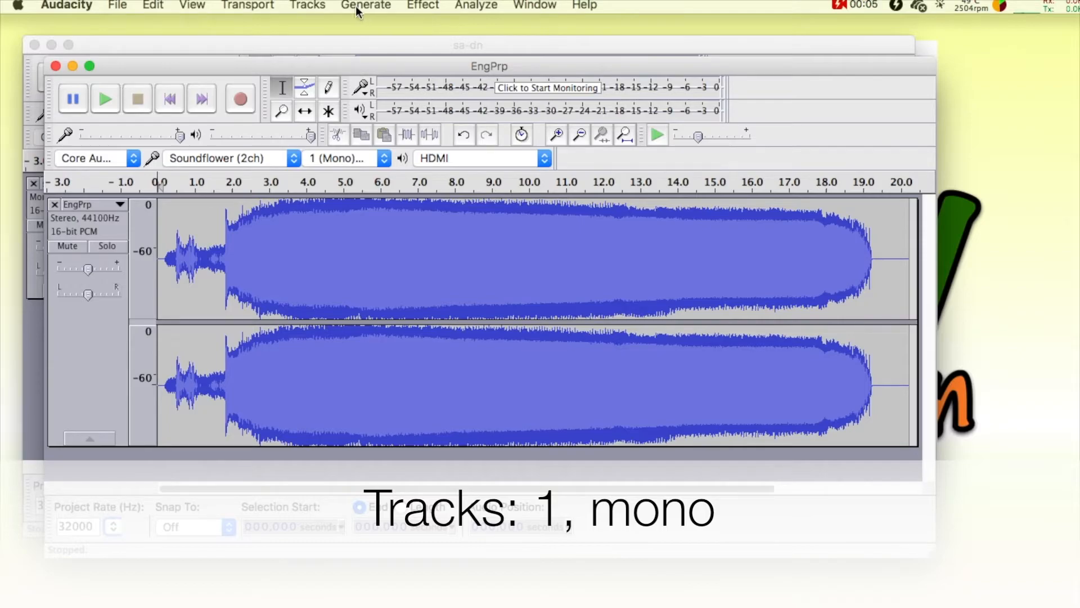
Step: Convert the stereo propeller track to mono and mix-and-render it into a single track
click(307, 4)
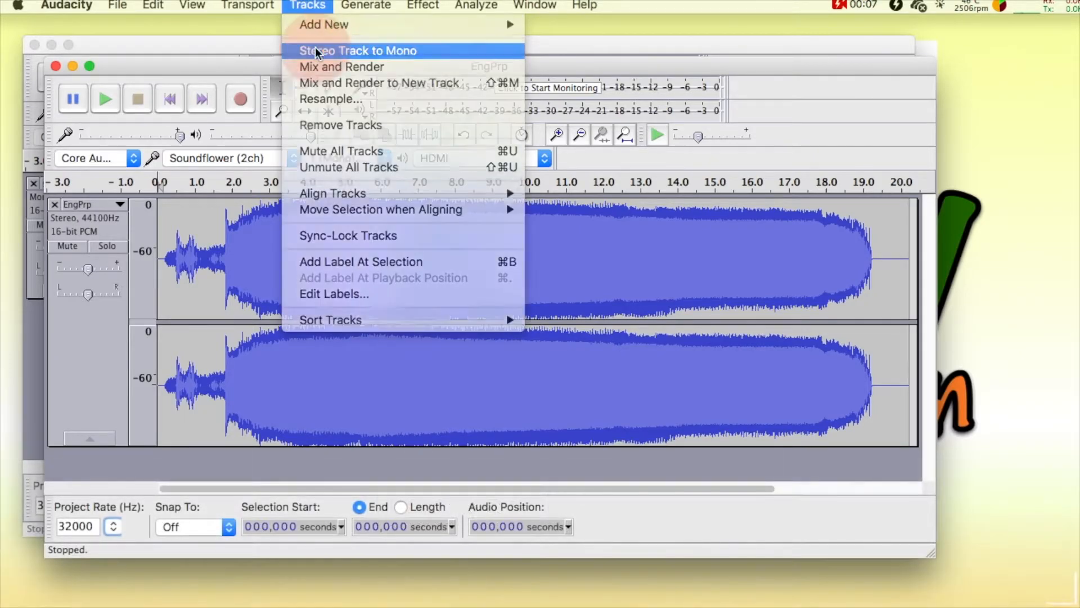
click(356, 50)
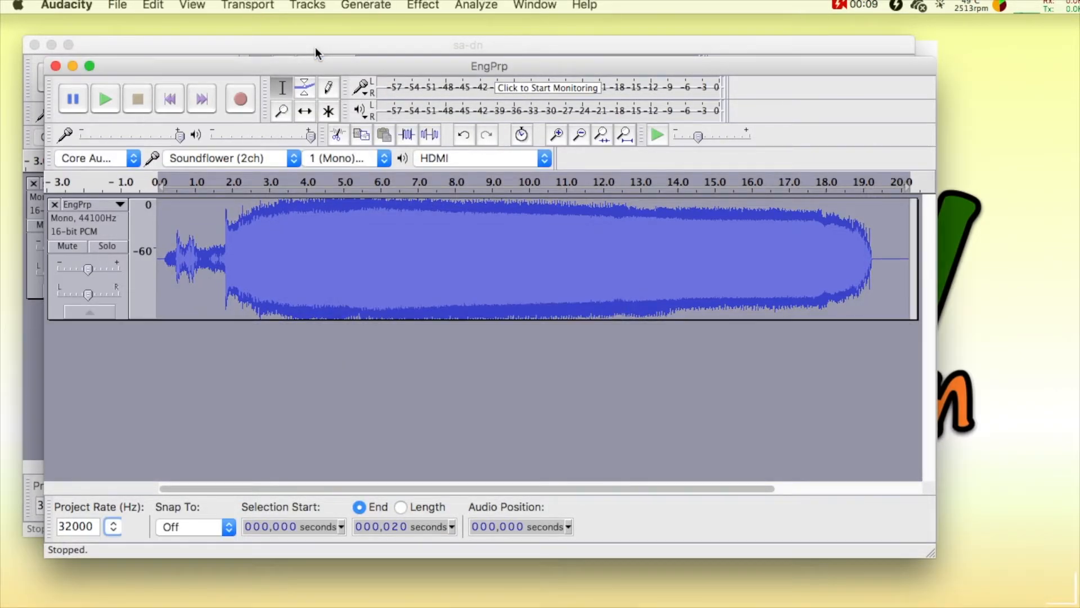
click(307, 5)
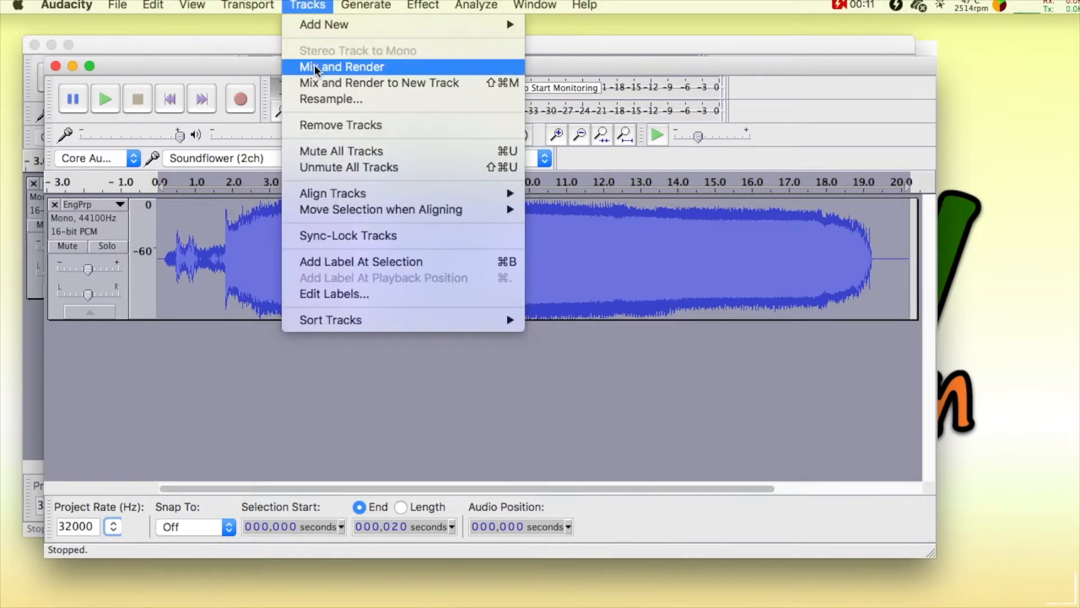
click(341, 67)
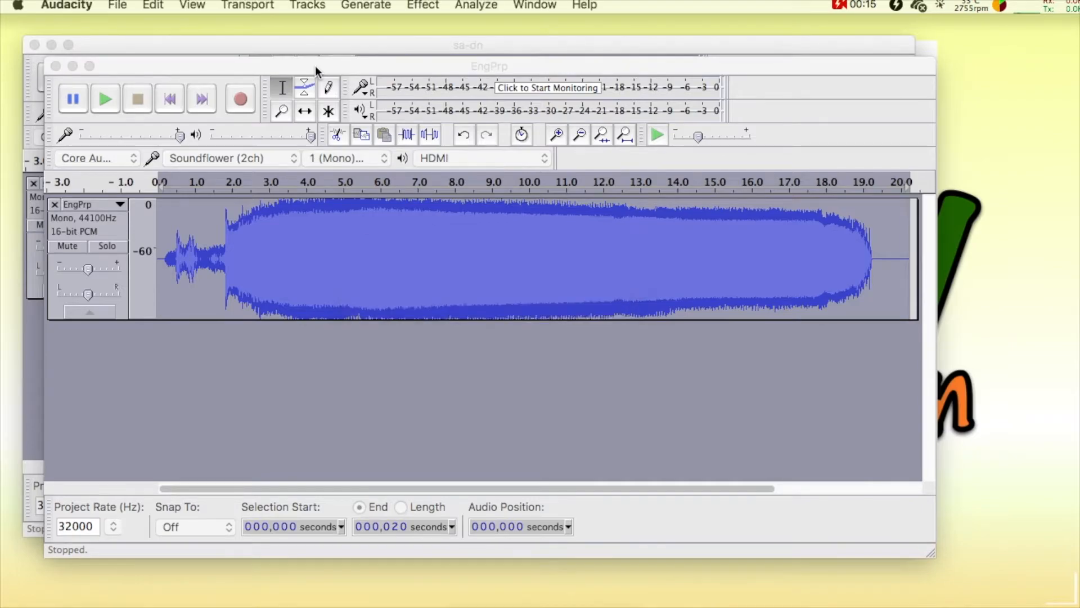
click(117, 5)
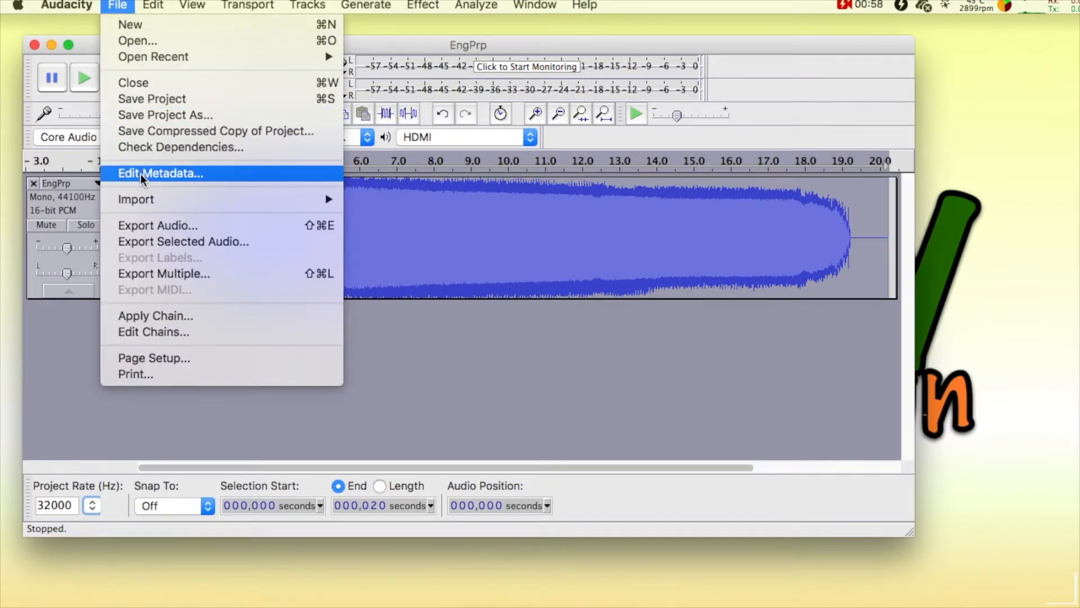
mouse_move(135, 225)
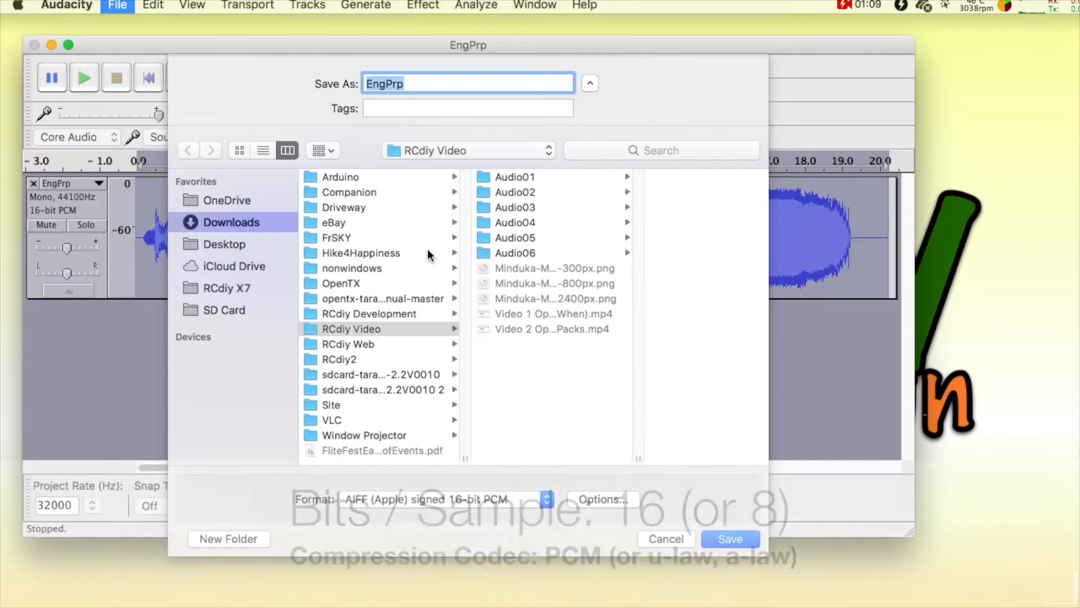
Step: Choose WAV (Microsoft) signed 16-bit PCM as the EngPrp export format
click(442, 500)
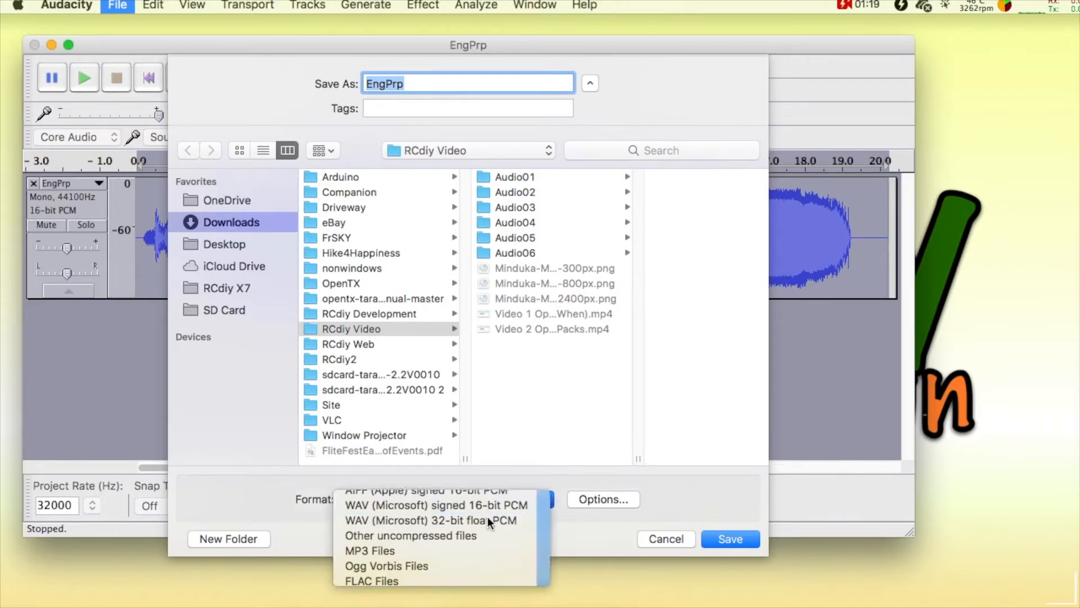
click(223, 311)
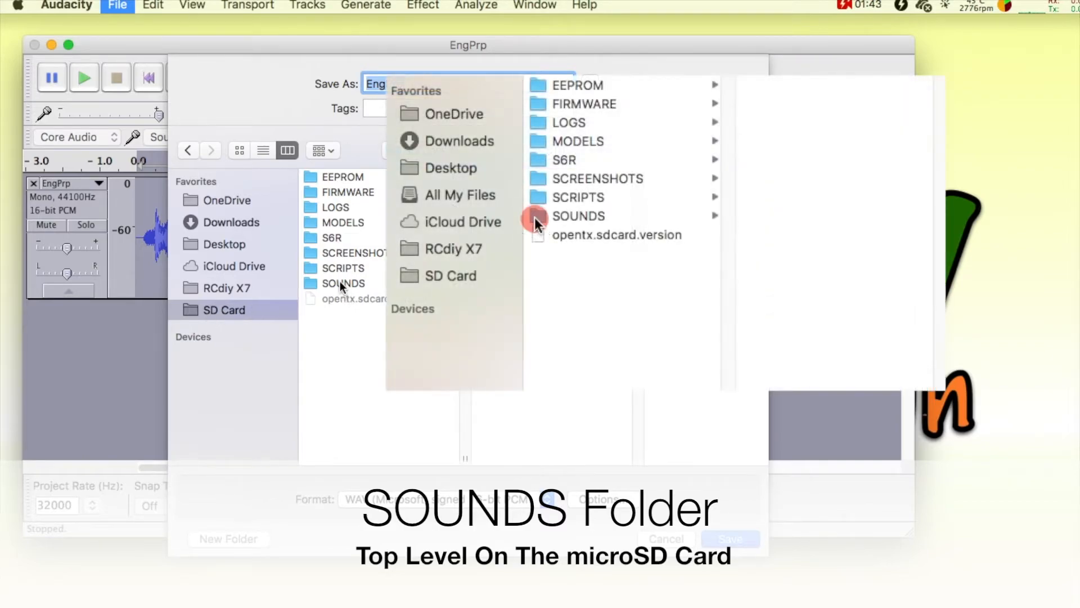
Step: Trash the extra language folders in the SD Card's SOUNDS folder and save EngPrp there as WAV
click(578, 216)
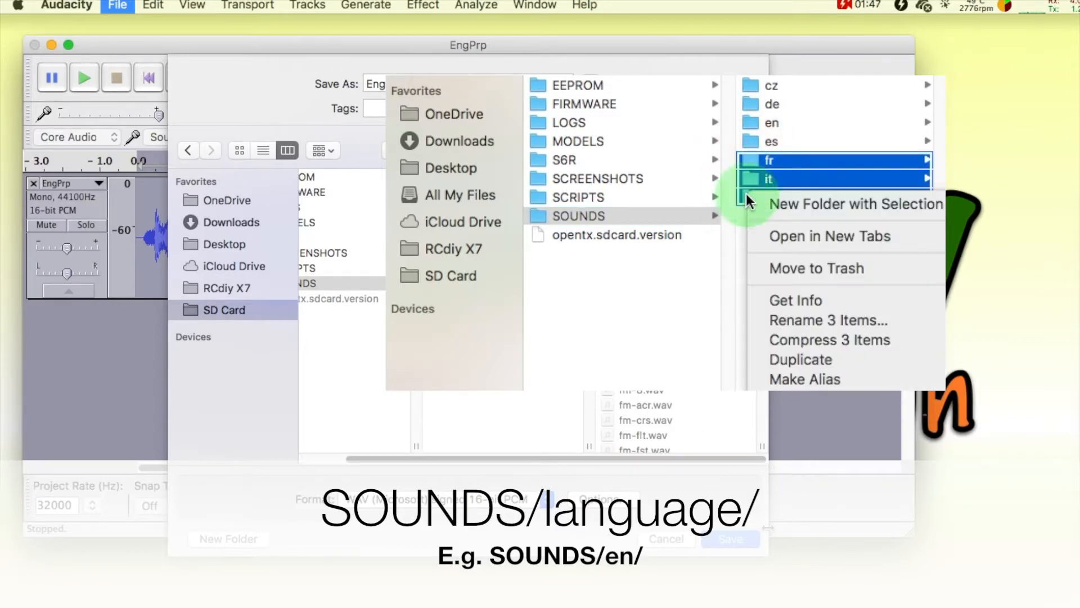
mouse_move(808, 270)
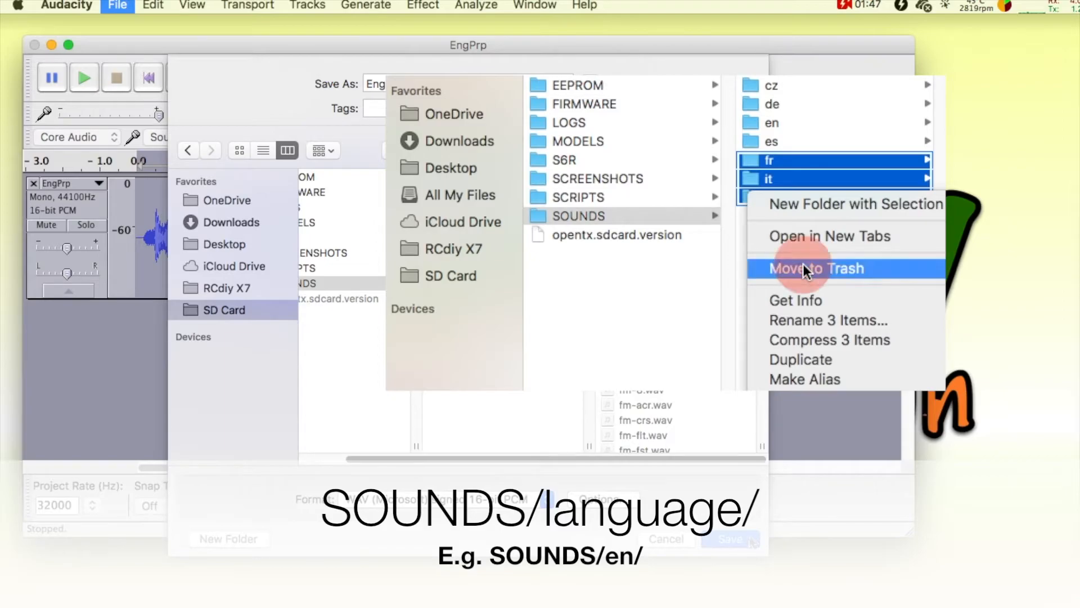
click(815, 268)
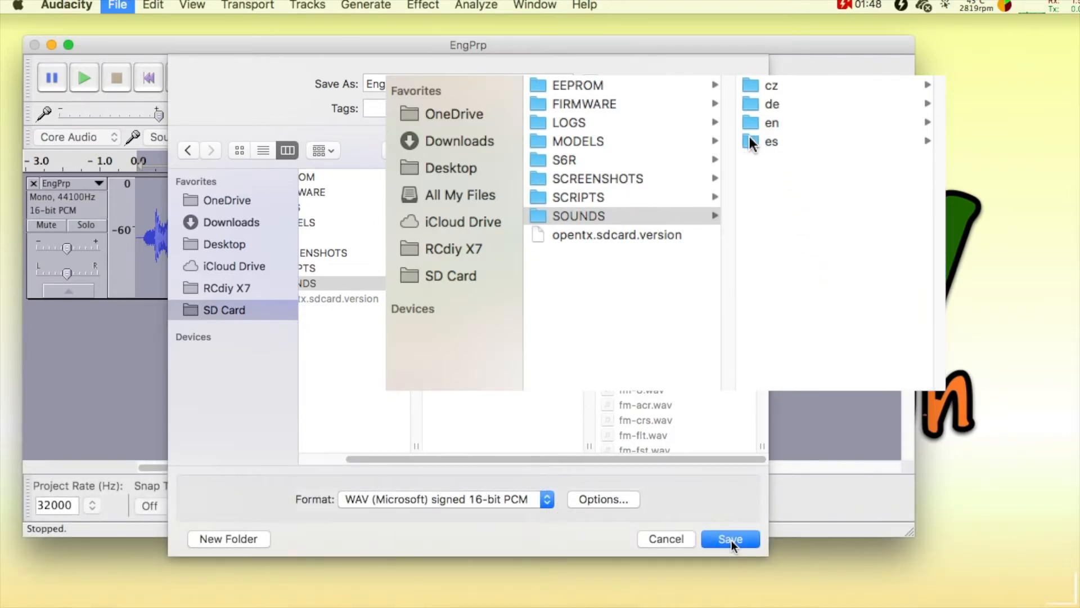
click(772, 123)
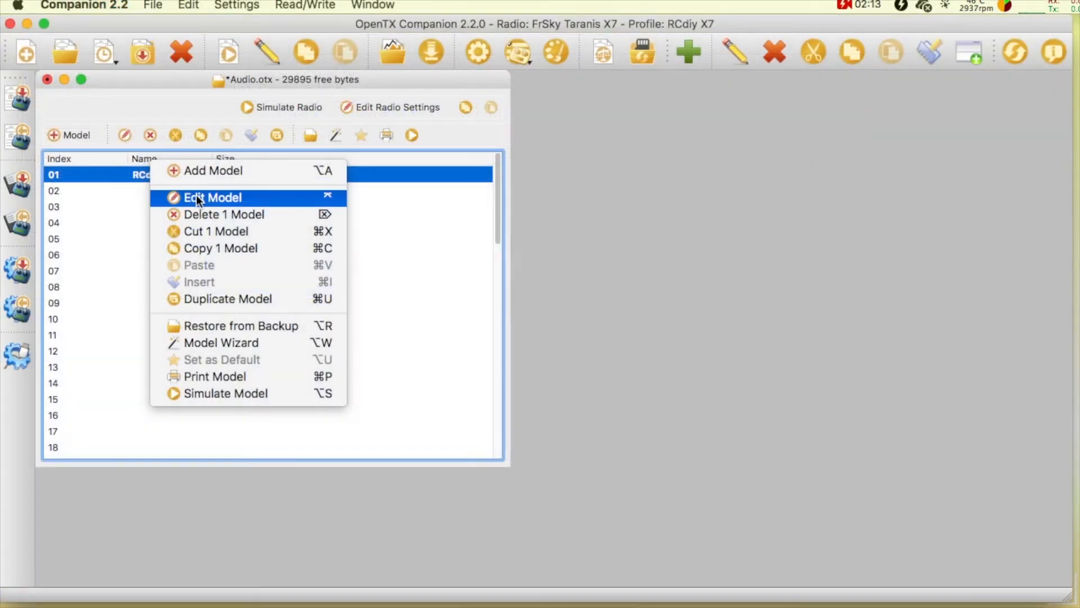
Step: Edit model 01 and view its Special Functions, where SF1 plays EngPrp on SA-
click(212, 197)
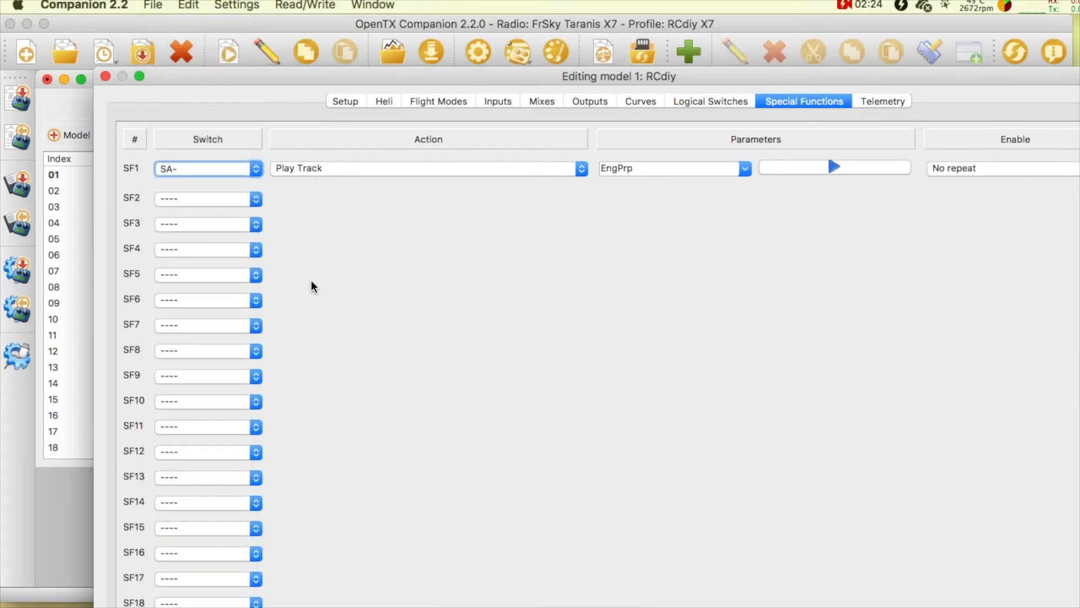
click(745, 168)
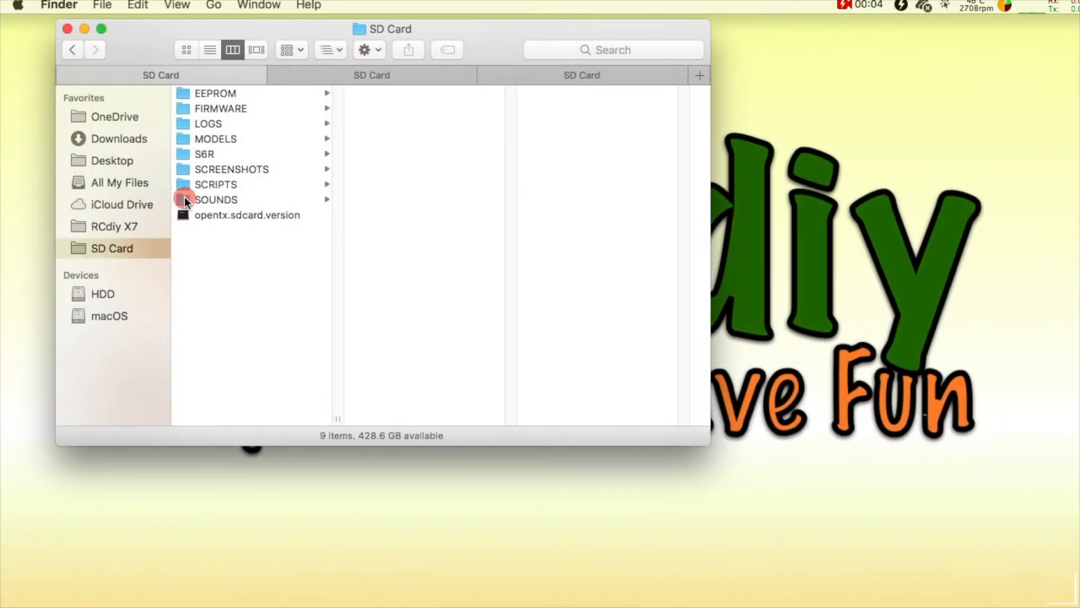
Step: Browse into SOUNDS > en > SYSTEM on the SD Card and scroll to the CSV file
click(216, 200)
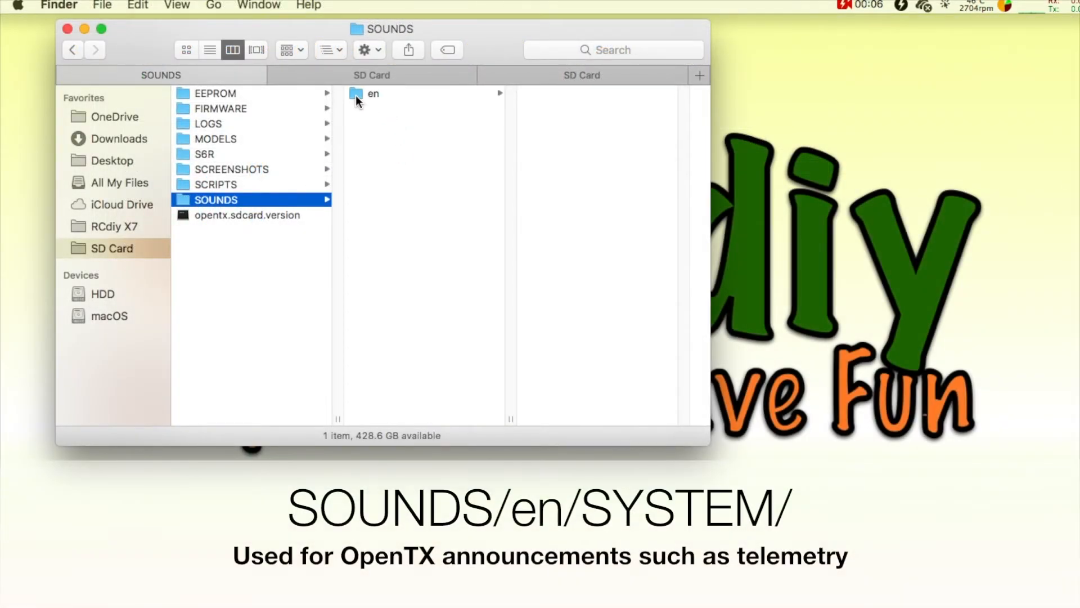
click(373, 94)
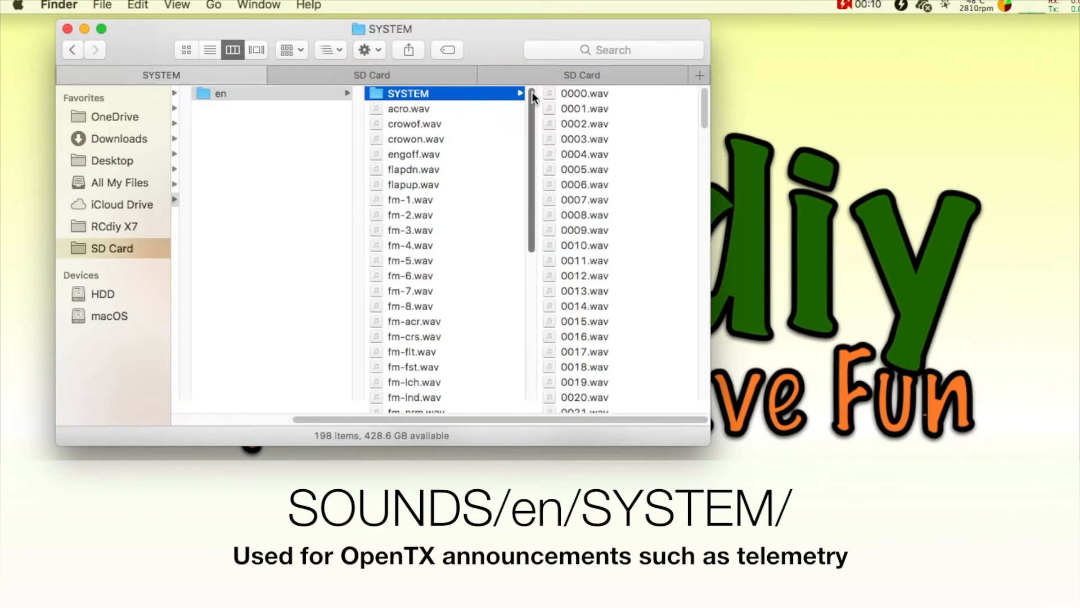
scroll(down, 3)
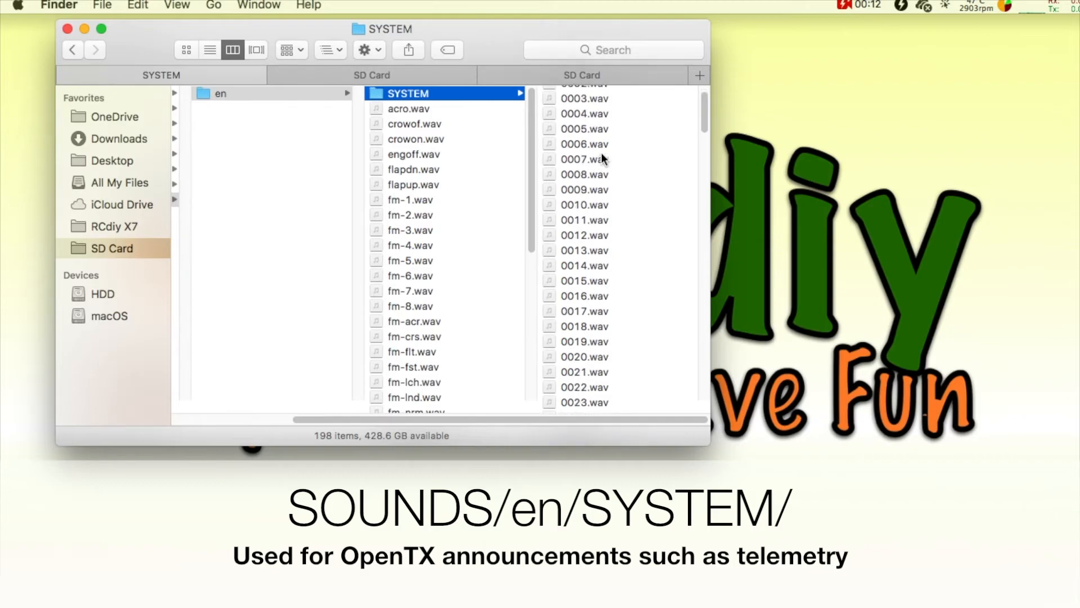
scroll(down, 3)
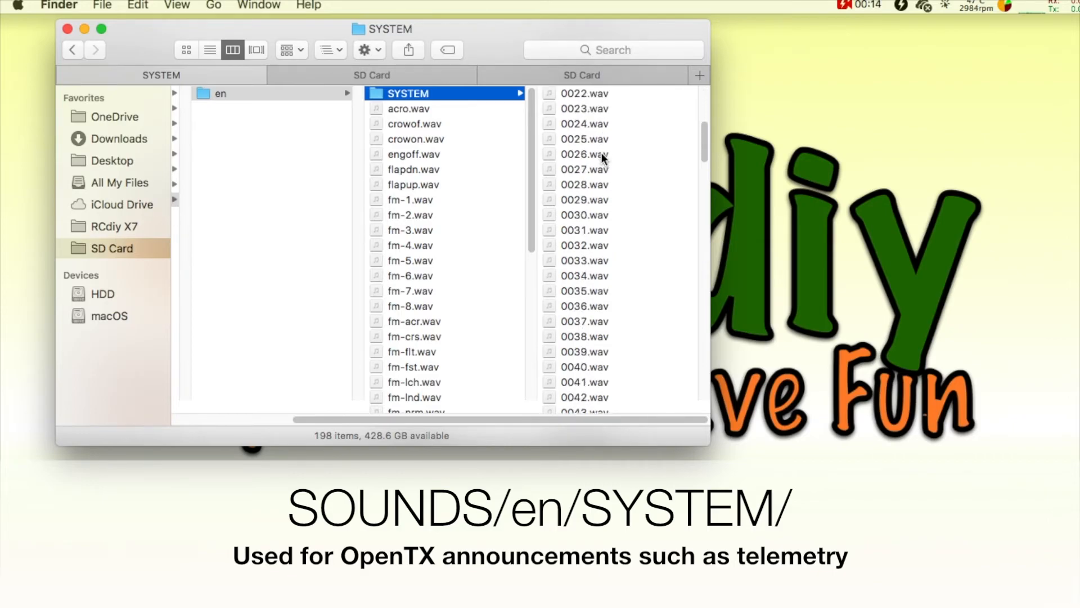
scroll(down, 3)
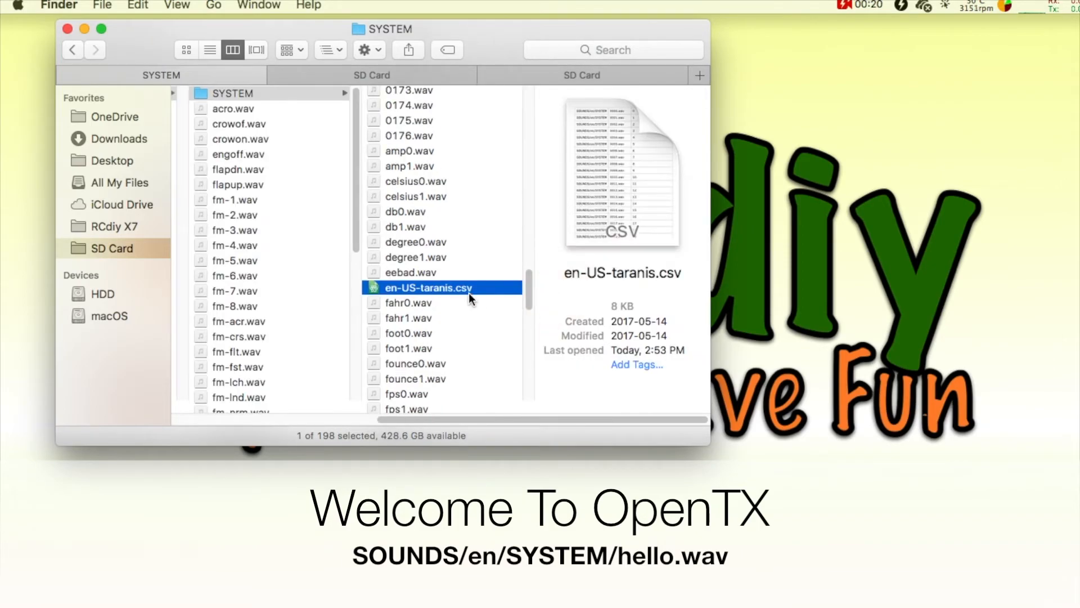
Step: Open en-US-taranis.csv with Atom.app from its context menu
right_click(443, 288)
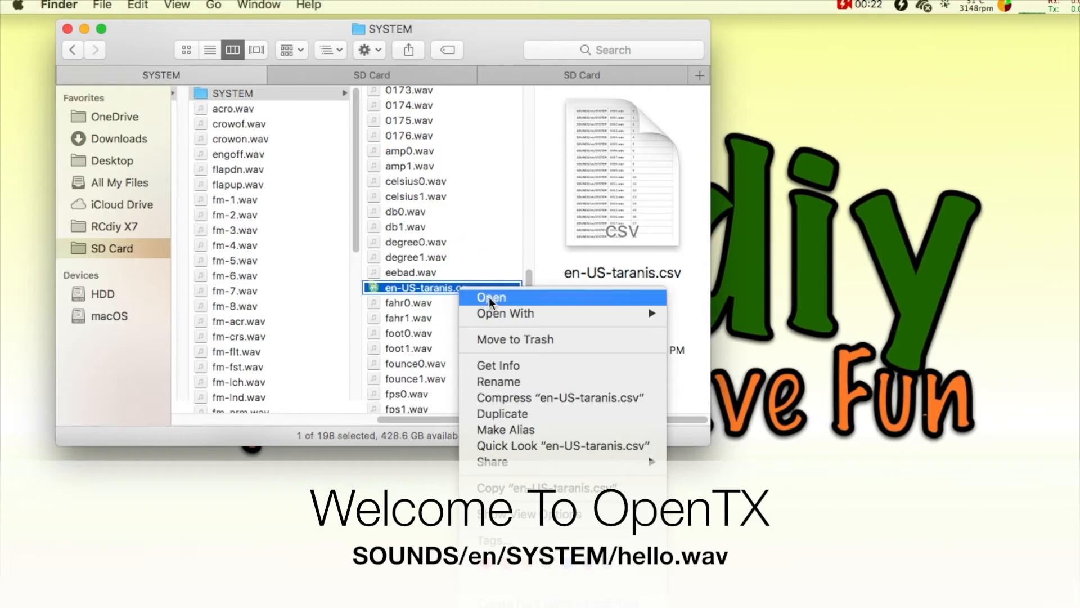
mouse_move(507, 313)
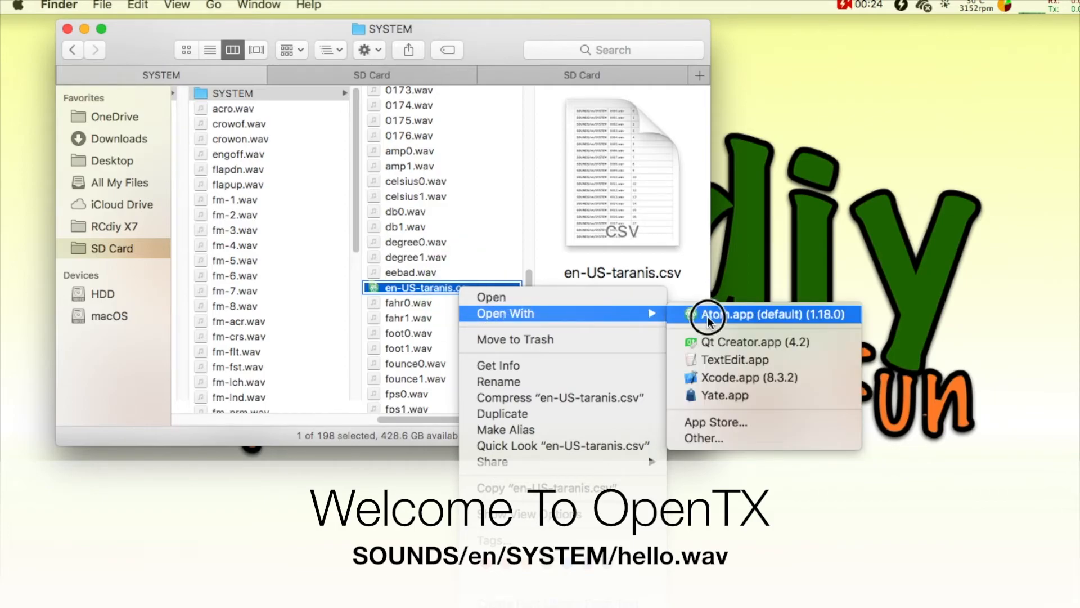
click(709, 314)
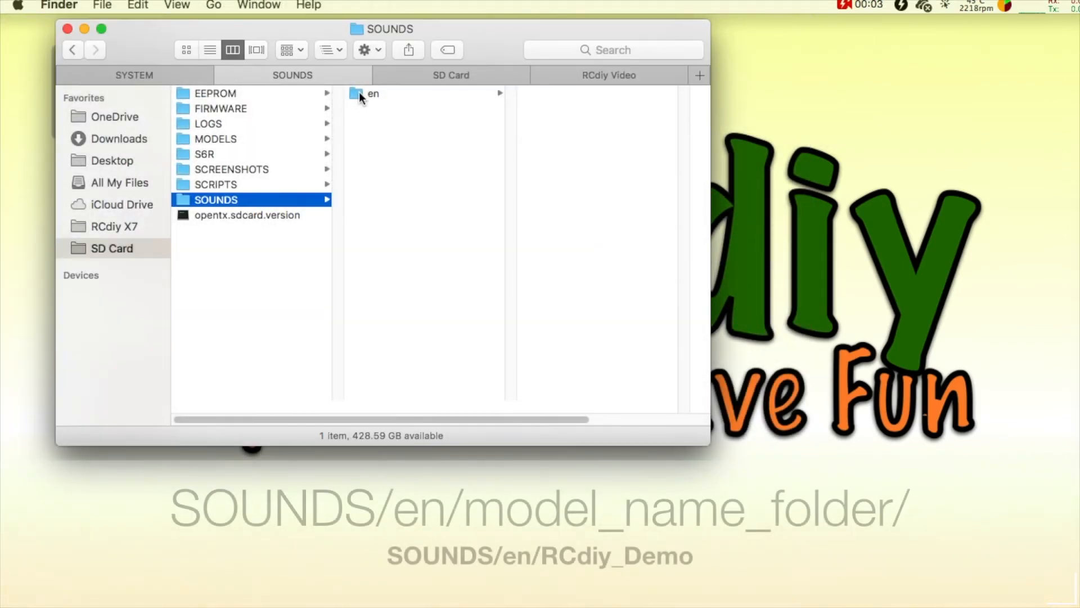
Step: Browse SOUNDS/en on the SD card into the RCdiy_Demo model sound folder
click(372, 94)
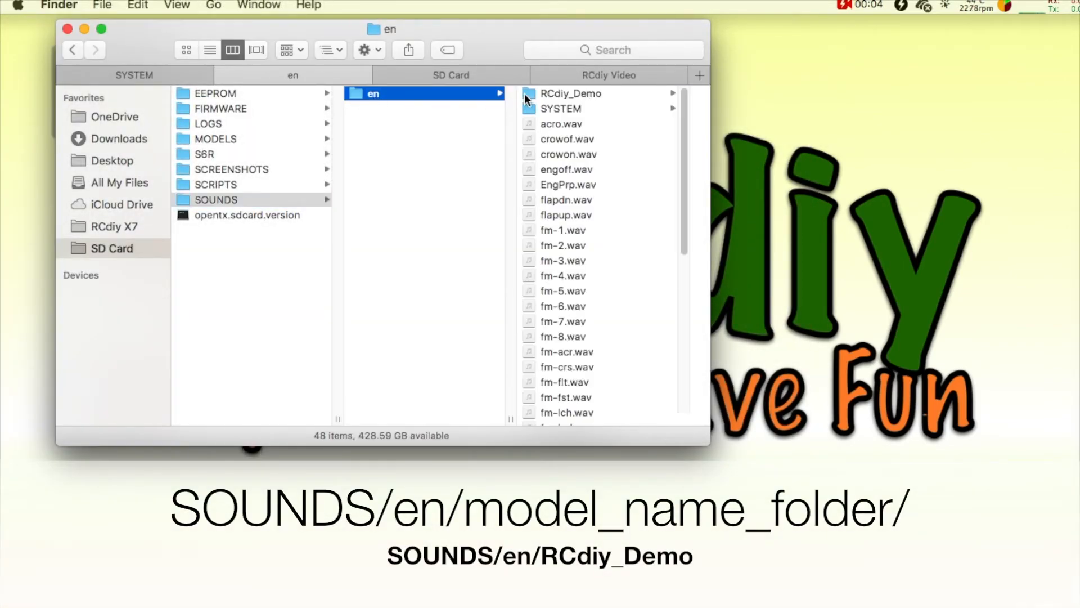
click(569, 93)
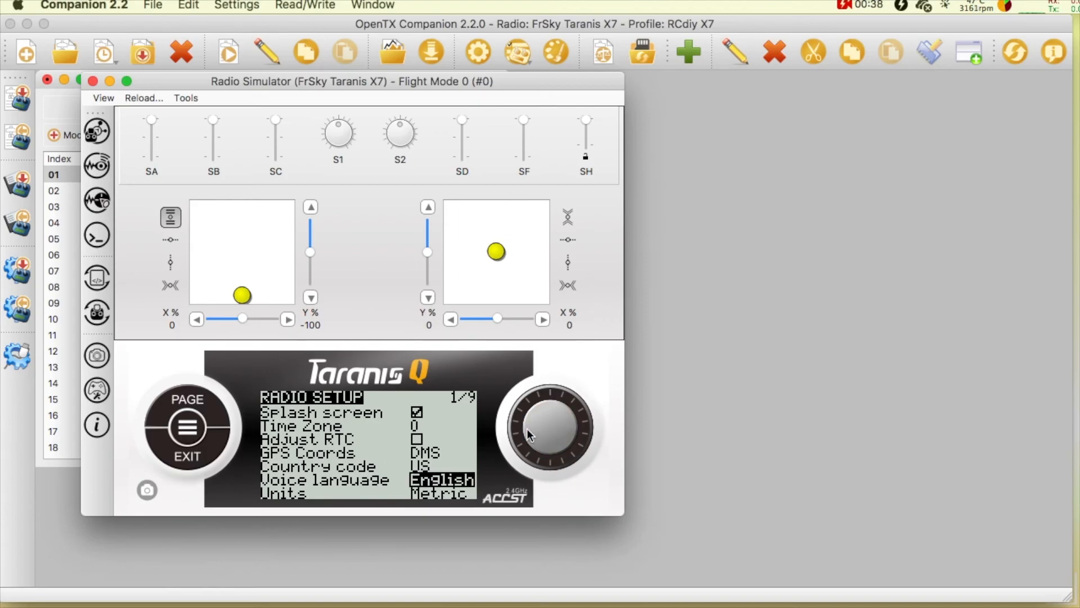
click(550, 431)
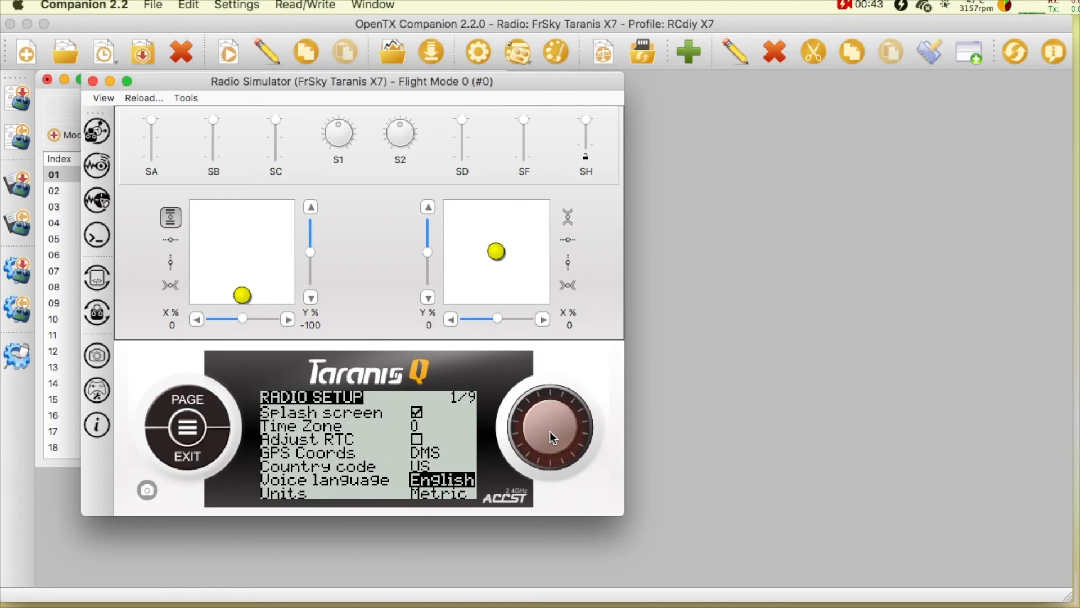